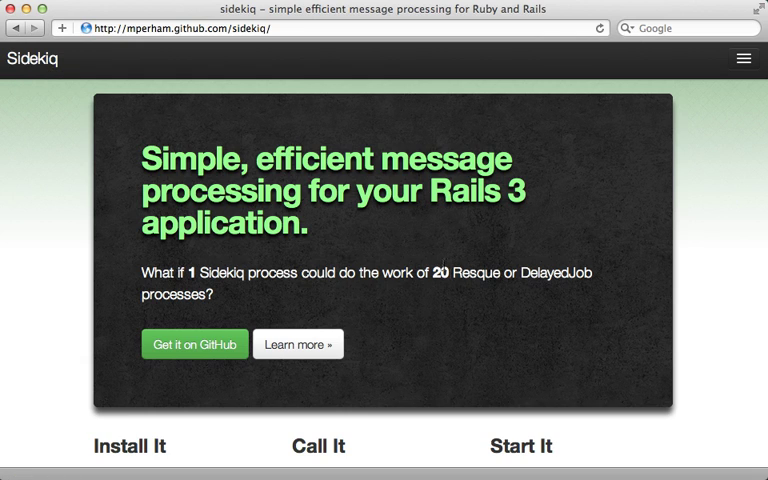
mouse_move(461, 292)
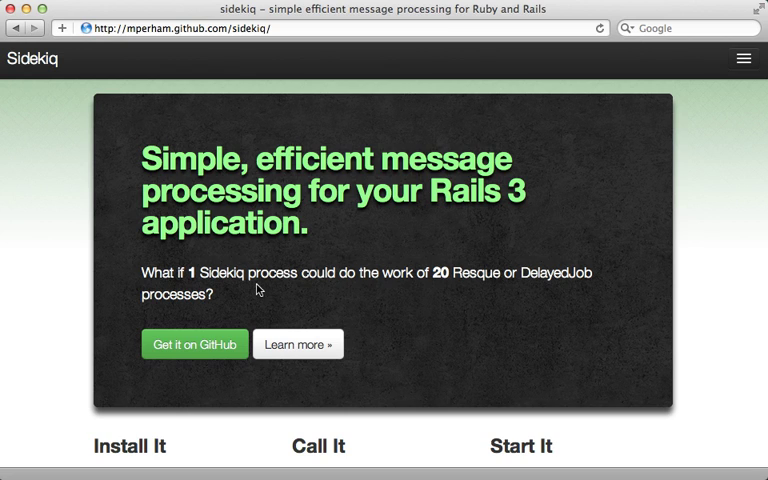
mouse_move(245, 289)
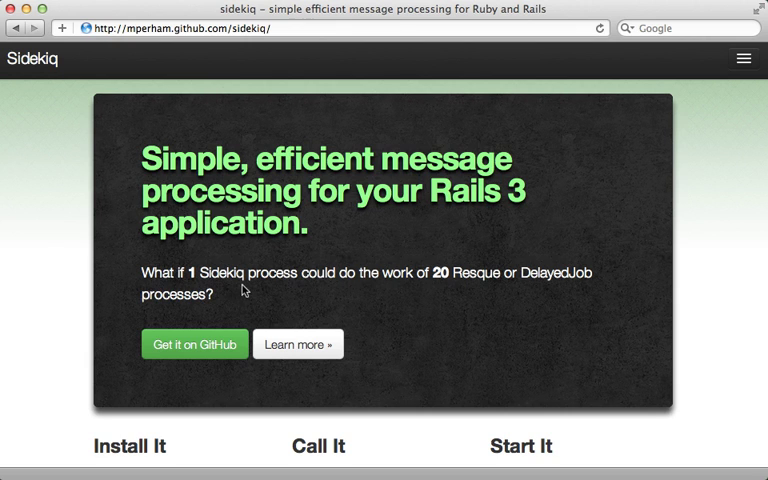
mouse_move(256, 327)
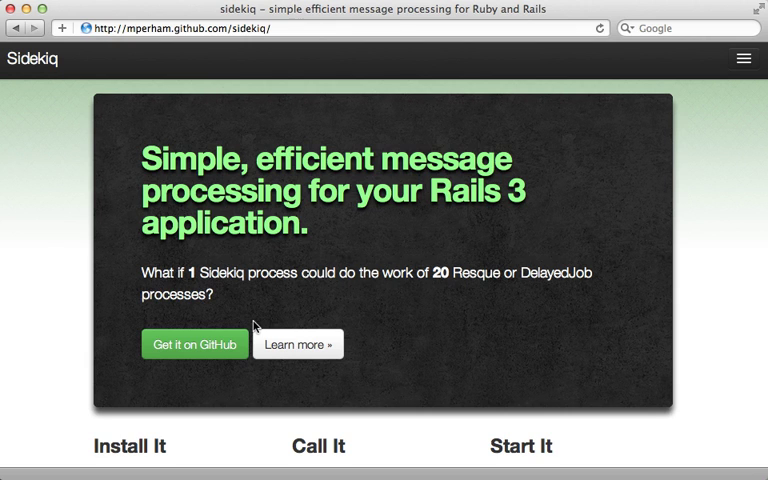
Submit the New Snippet form containing the FizzBuzz Ruby loop via Post Snippet.
scroll(down, 3)
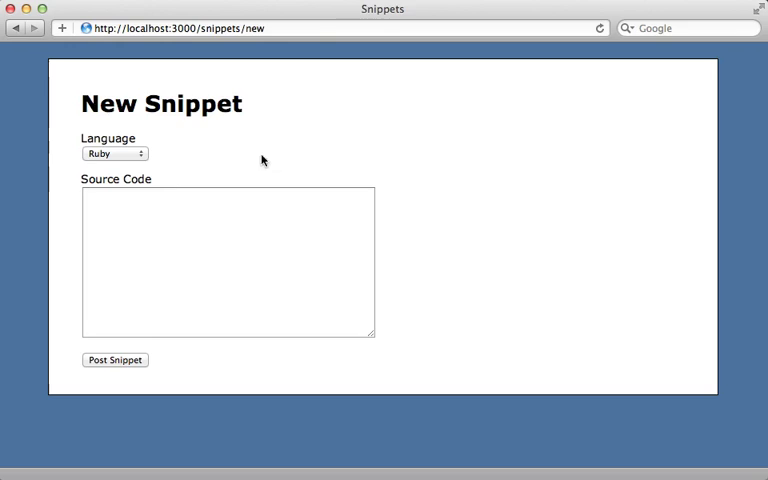
mouse_move(147, 128)
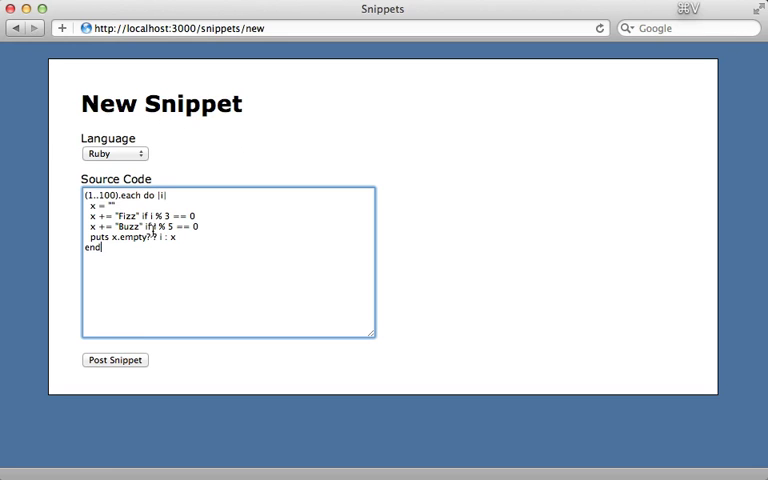
click(114, 359)
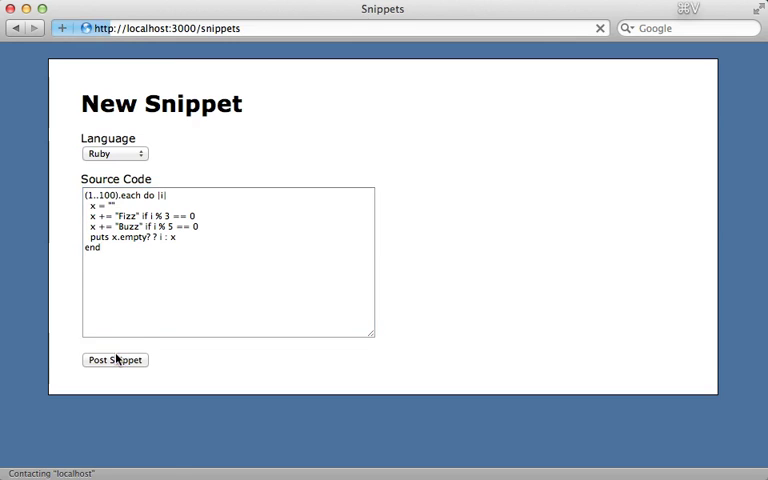
click(114, 359)
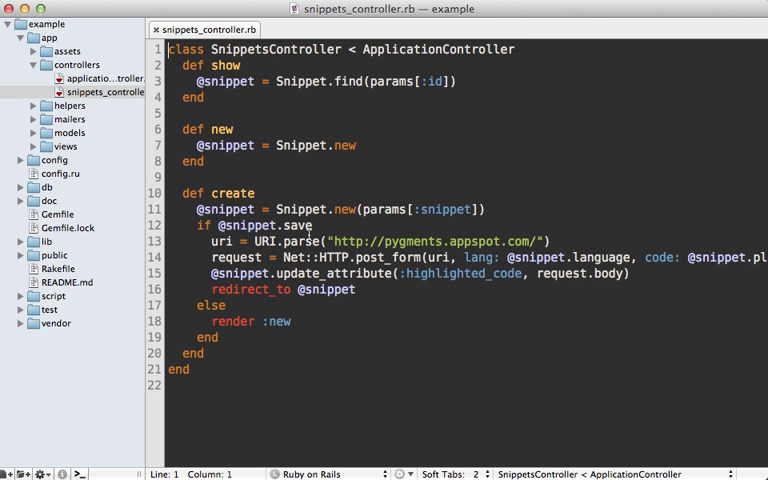
mouse_move(342, 240)
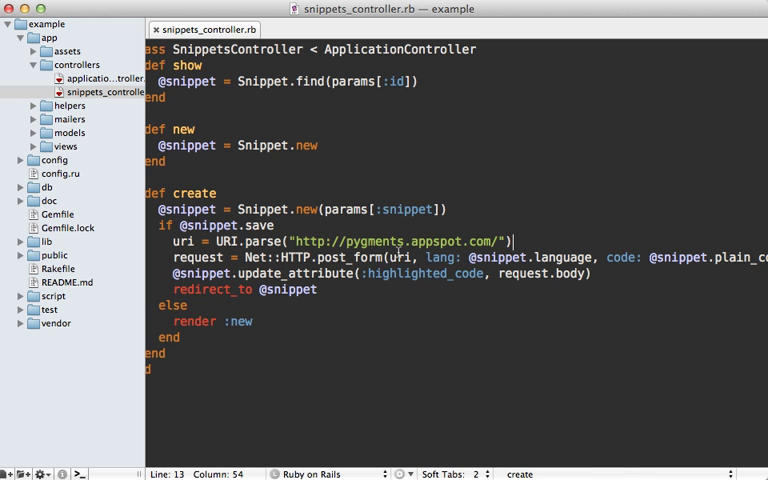
mouse_move(397, 291)
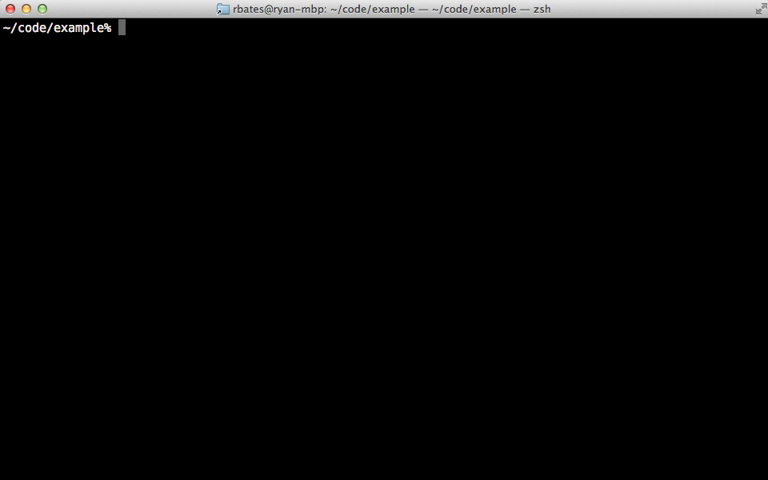
Start a brew command at the shell prompt in ~/code/example.
text(brew)
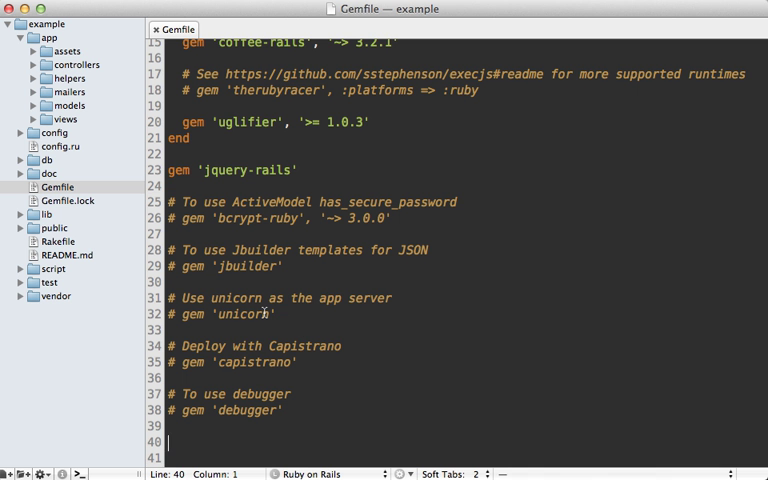
Declare gem 'sidekiq' on the Gemfile's last line and save the file.
text(gem ')
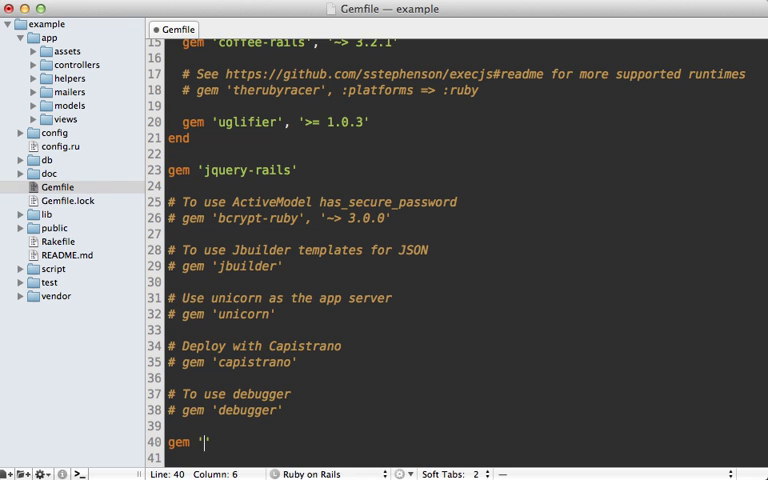
text(sidekiq)
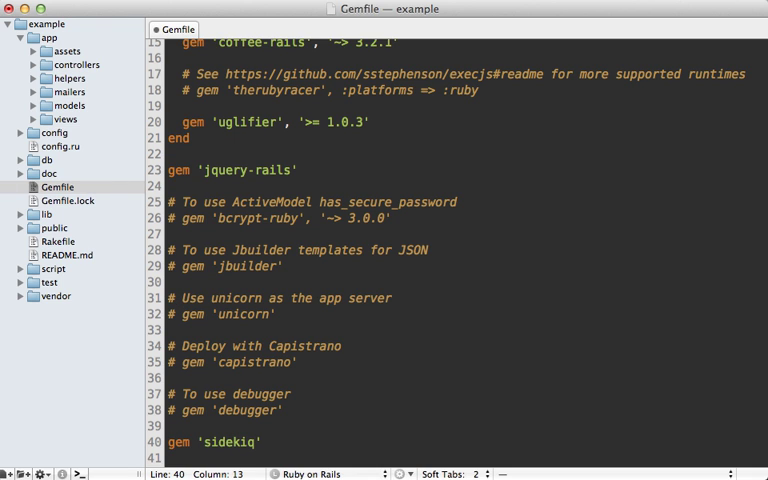
click(262, 442)
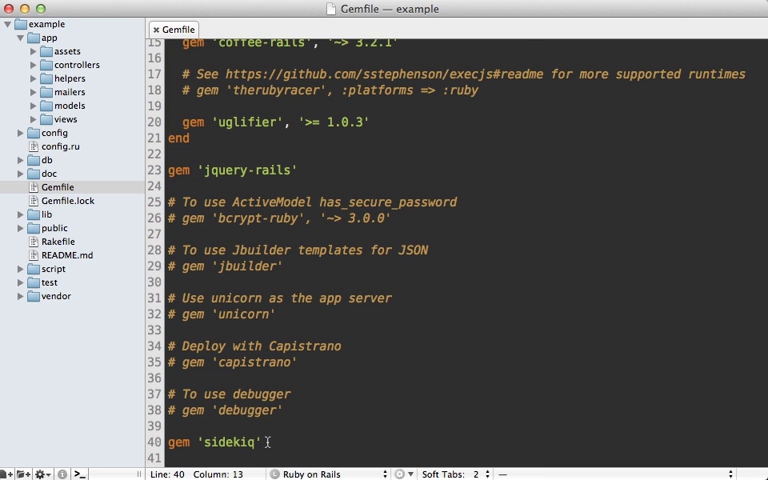
mouse_move(75, 91)
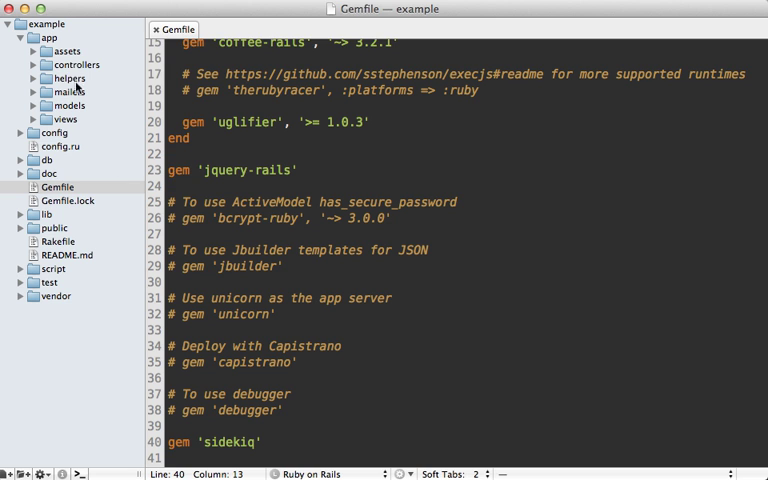
Create a workers folder under app and a new pygments_worker.rb file inside it.
right_click(47, 37)
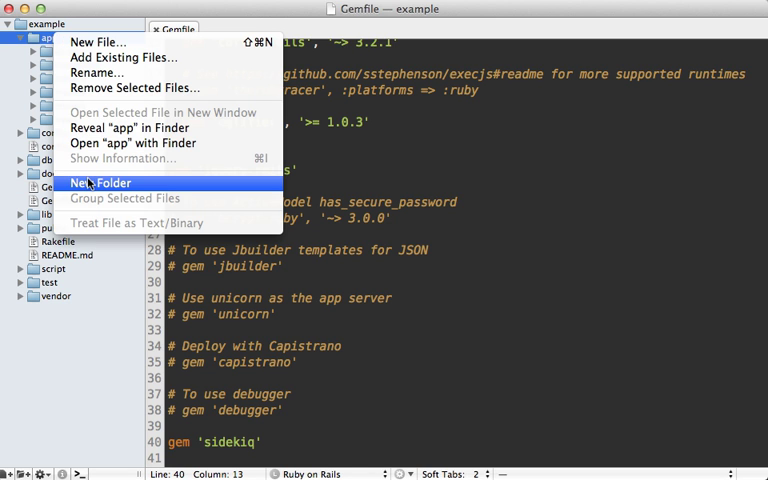
click(99, 182)
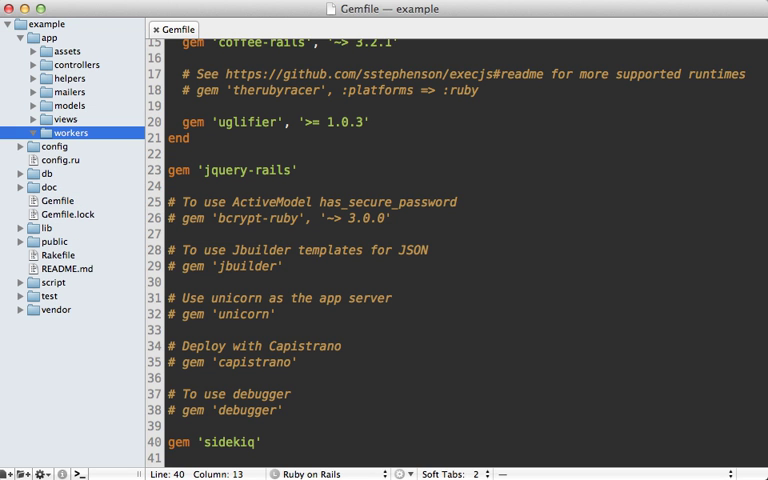
right_click(68, 132)
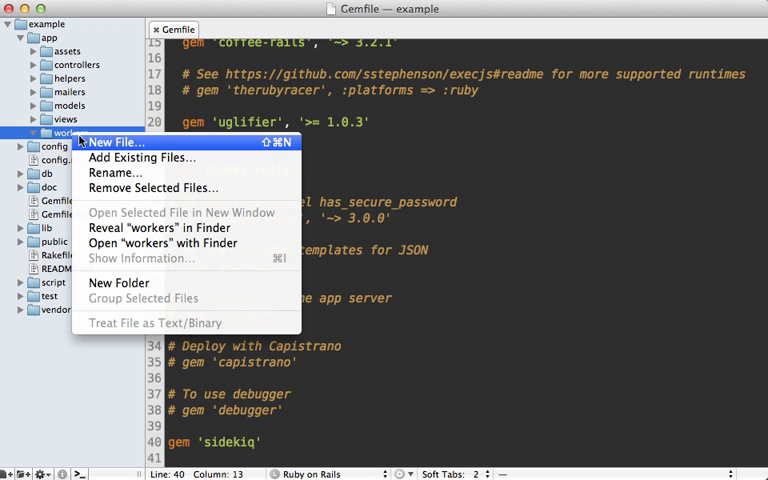
click(116, 143)
text(pygments_worker.rb)
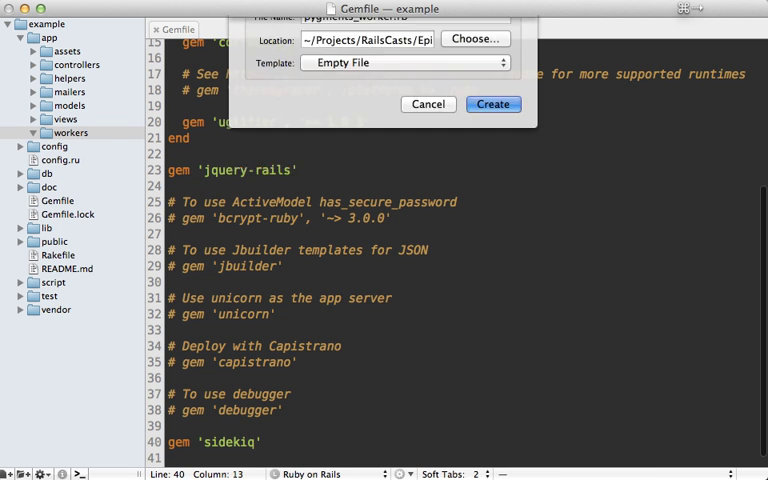
click(493, 104)
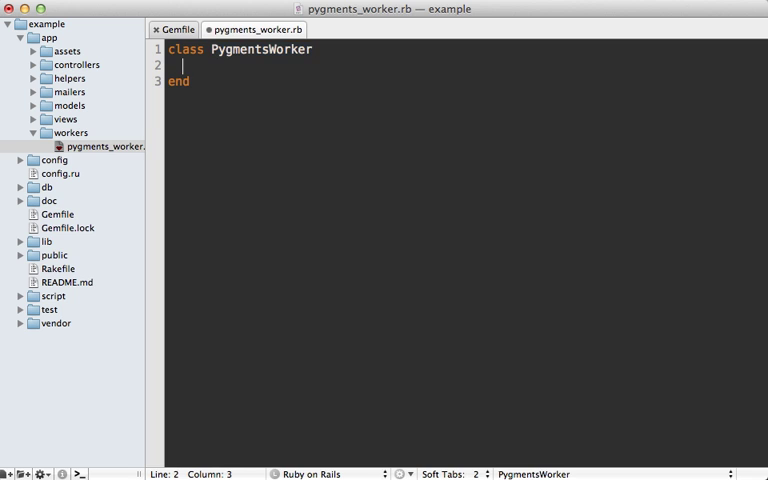
Write the PygmentsWorker class including Sidekiq::Worker with an empty perform method.
text(include Sideki)
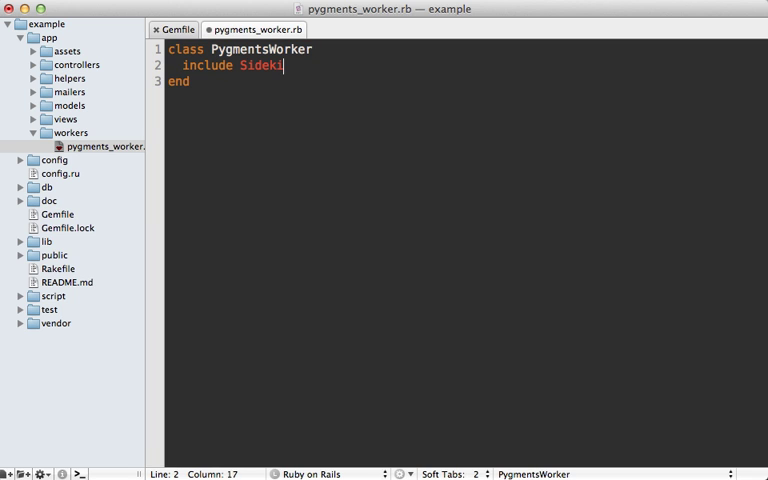
text(::Worker)
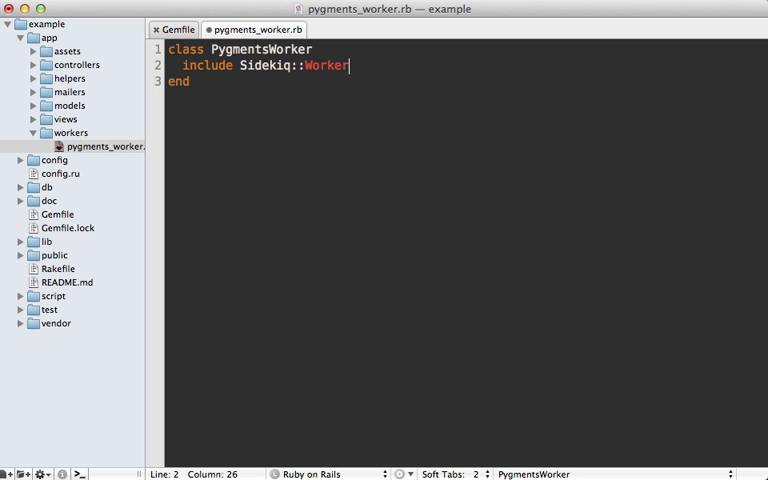
key(enter)
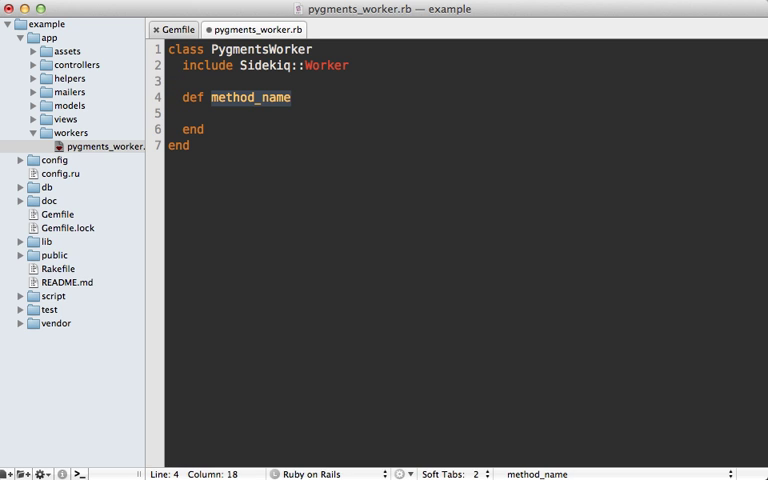
text(per)
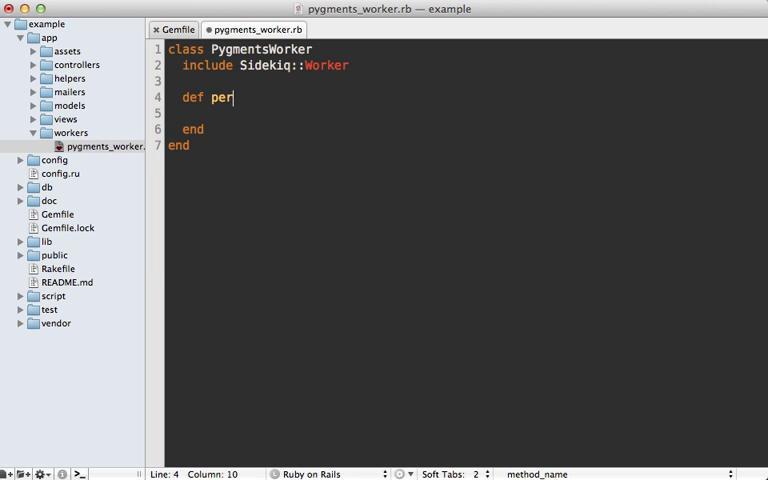
text(form)
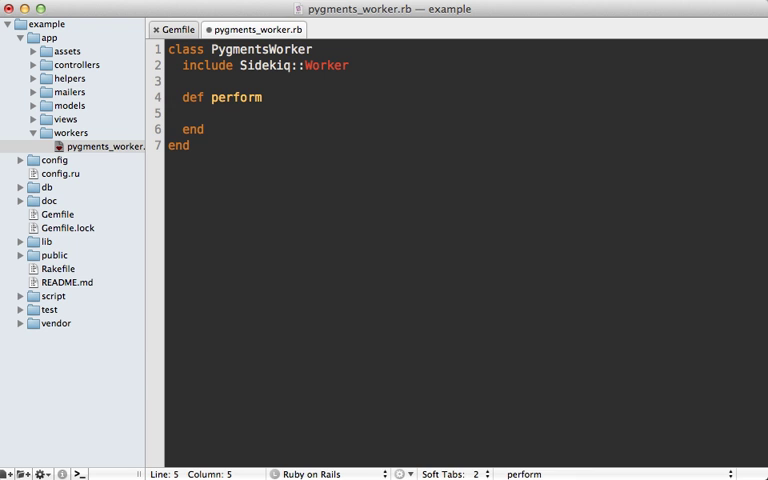
click(365, 29)
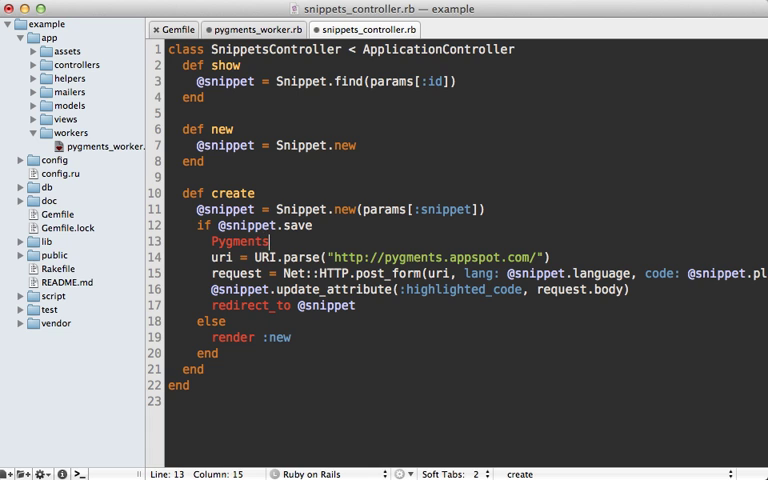
text(Worker.perform_as)
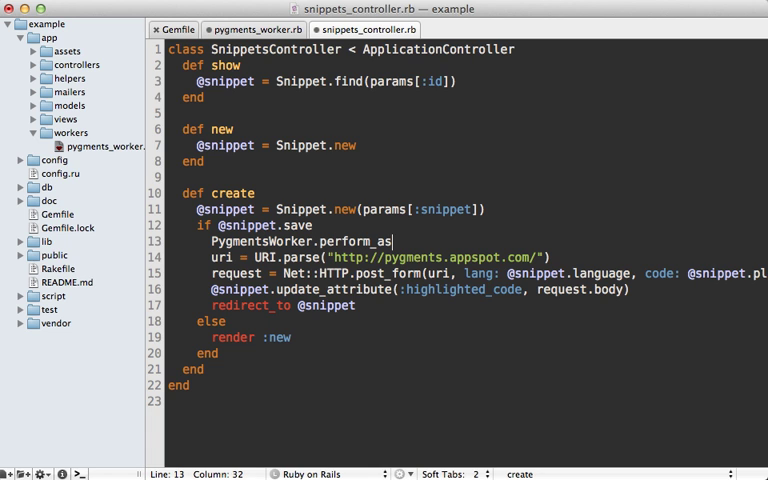
text(ync)
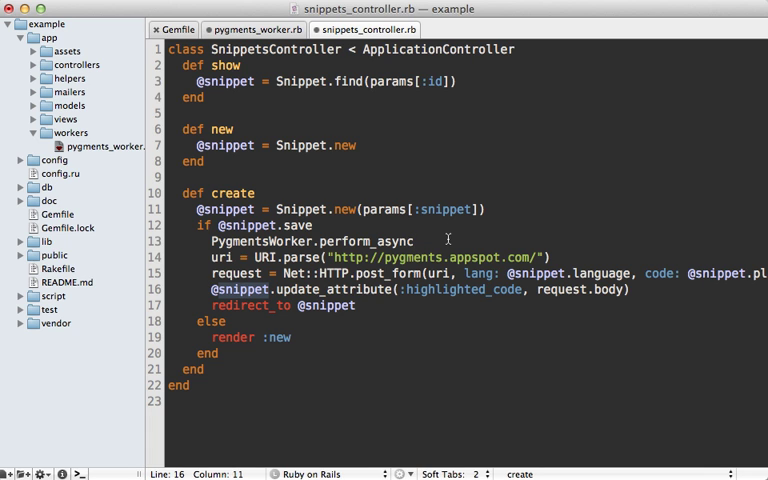
text((@snippet.id)
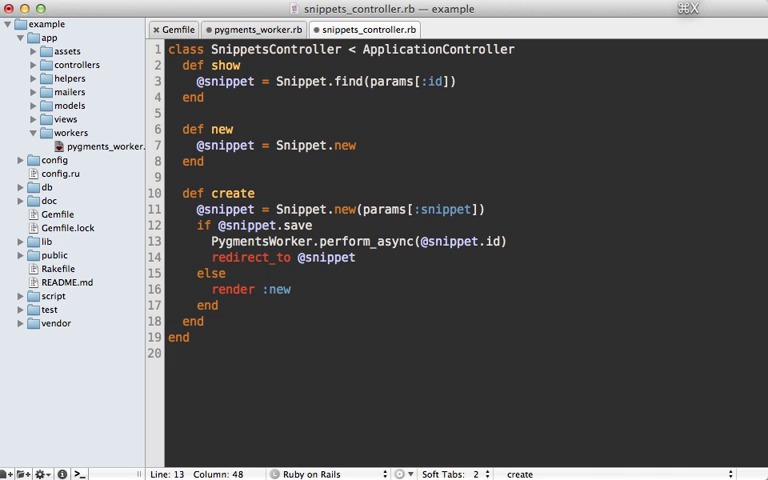
click(253, 29)
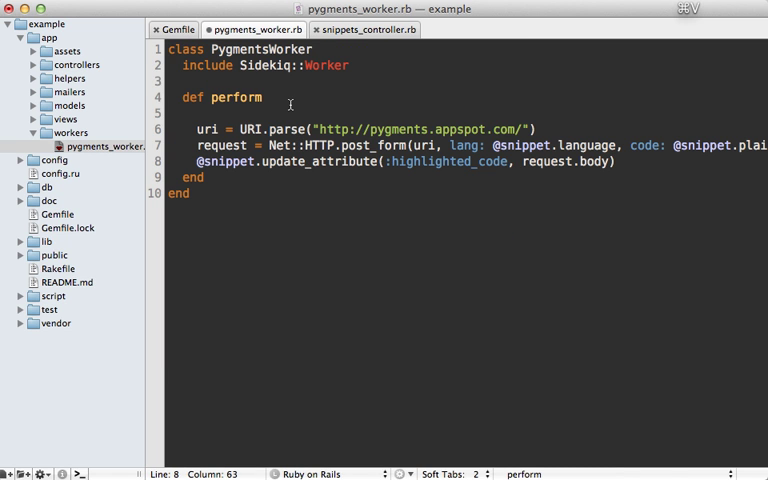
Have perform take snippet_id, find the Snippet by id and use that local snippet variable.
text((snippet))
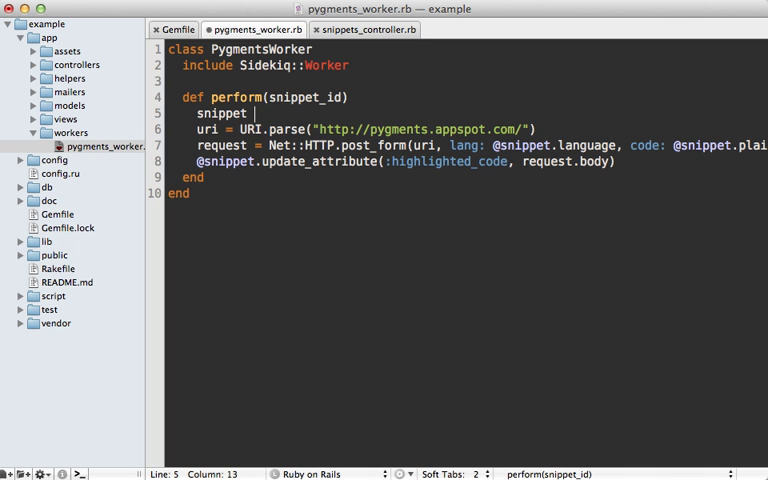
text(= Snippet.find(snippet_id)
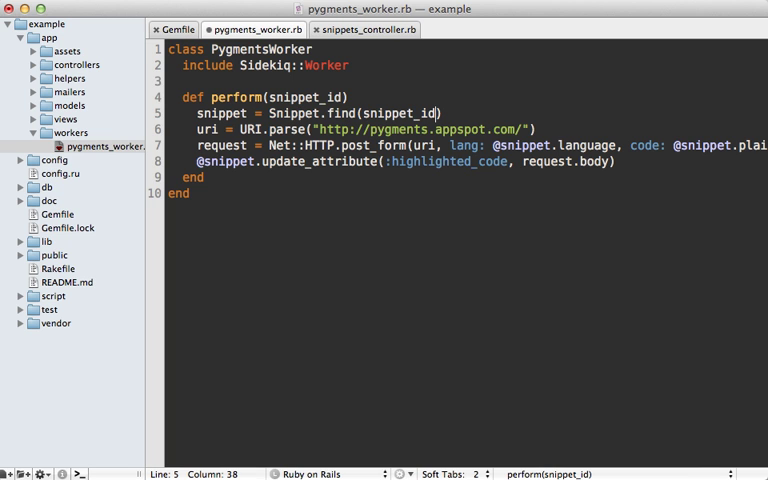
click(259, 161)
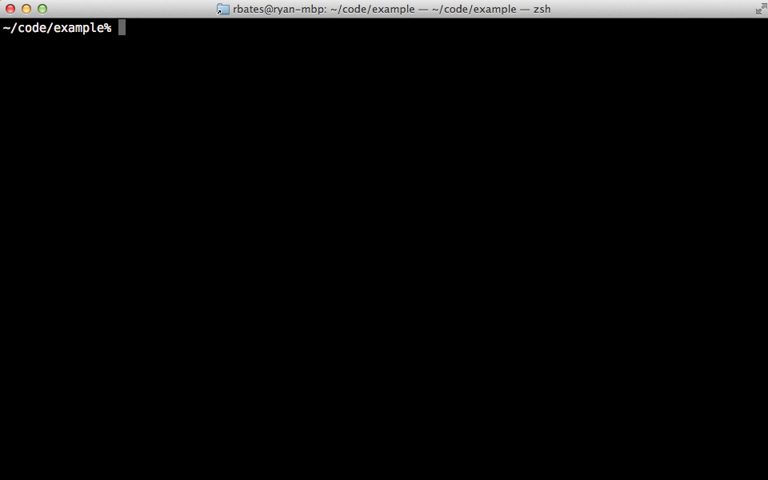
Run bundle exec sidekiq to start the worker process for the example app.
text(sidek)
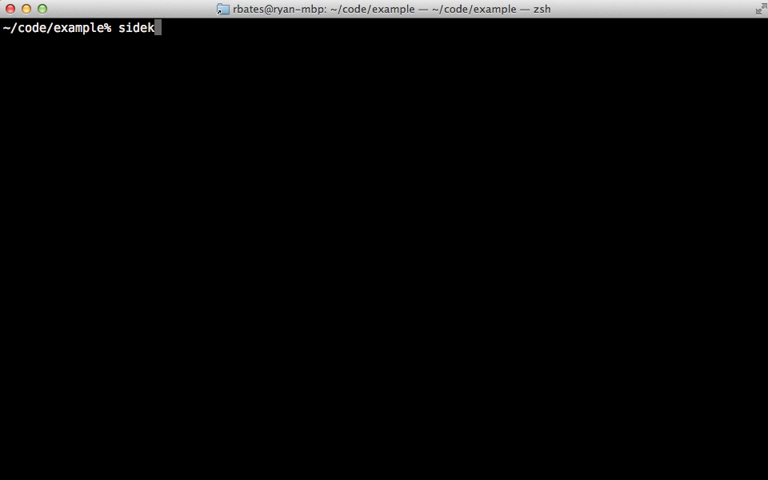
text(iq)
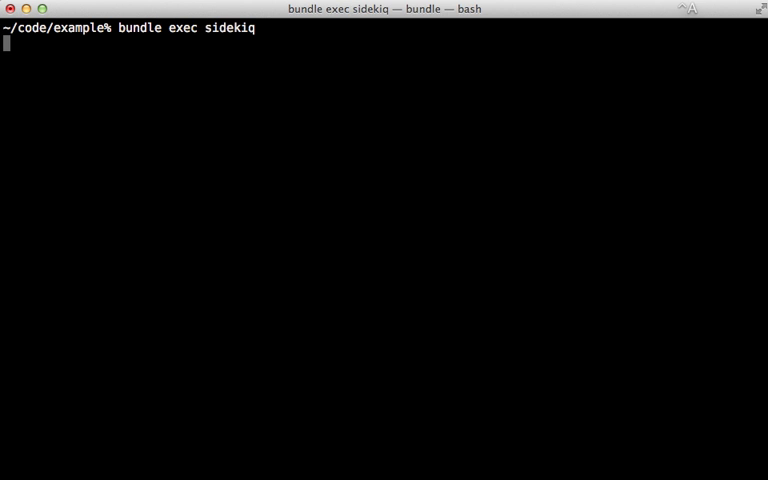
key(Return)
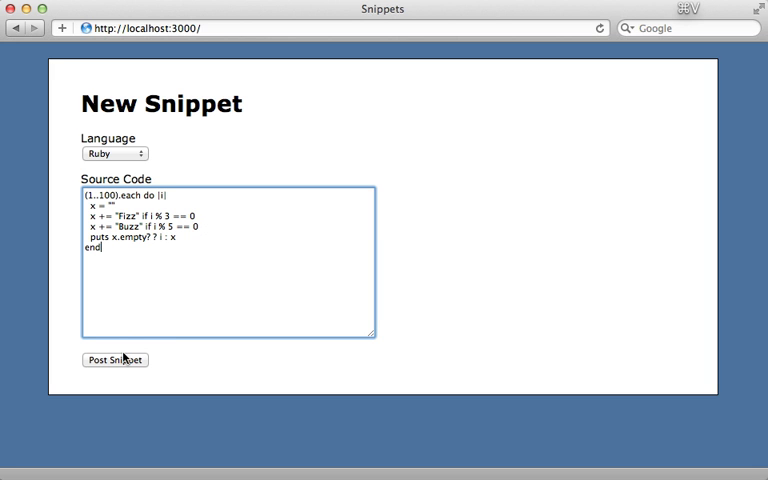
Post the FizzBuzz snippet and reload its page to check whether it got highlighted.
click(114, 360)
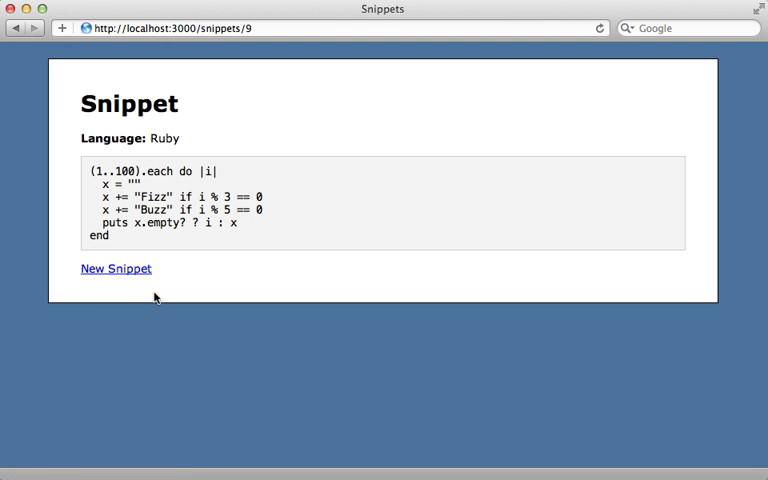
mouse_move(121, 251)
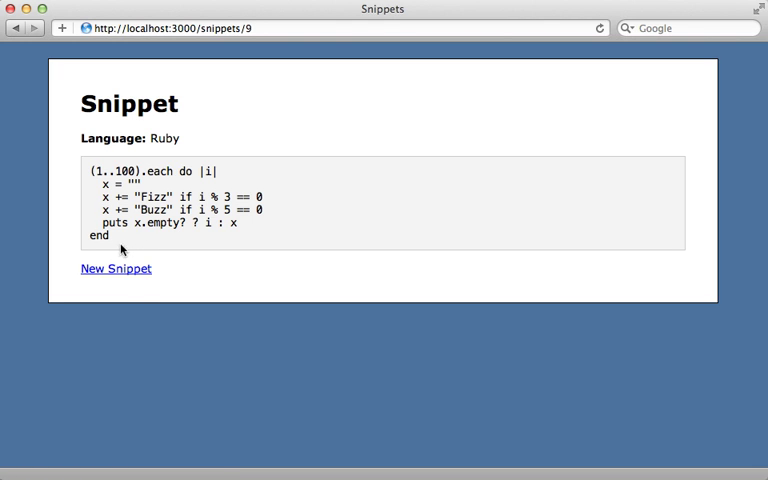
mouse_move(222, 228)
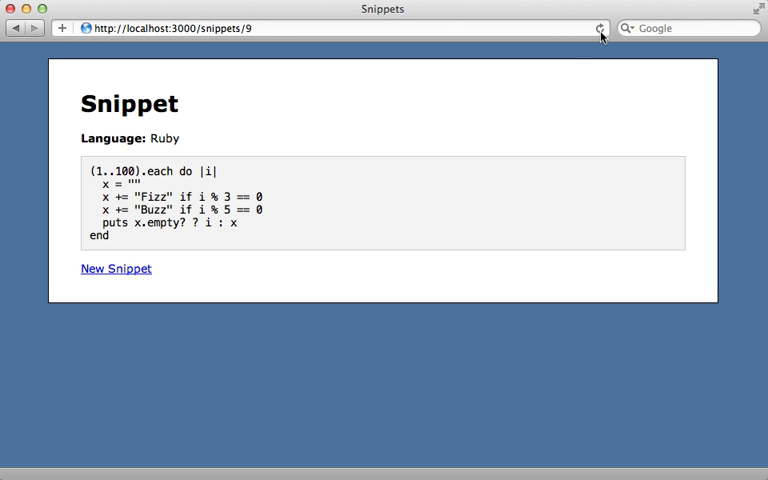
click(599, 28)
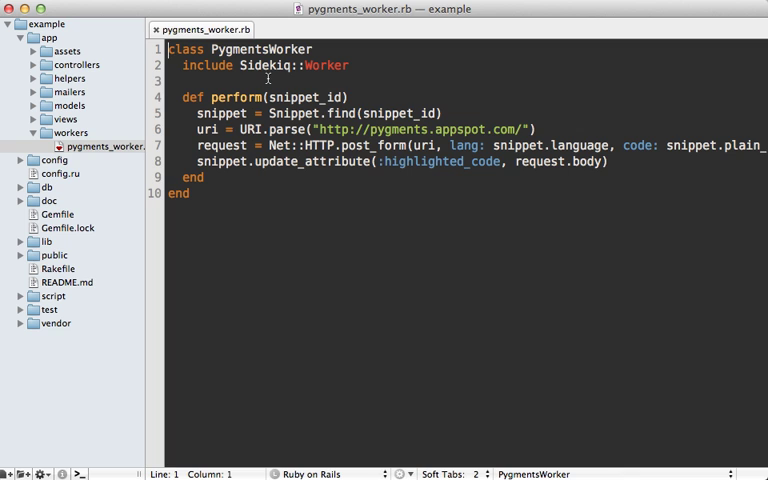
mouse_move(245, 75)
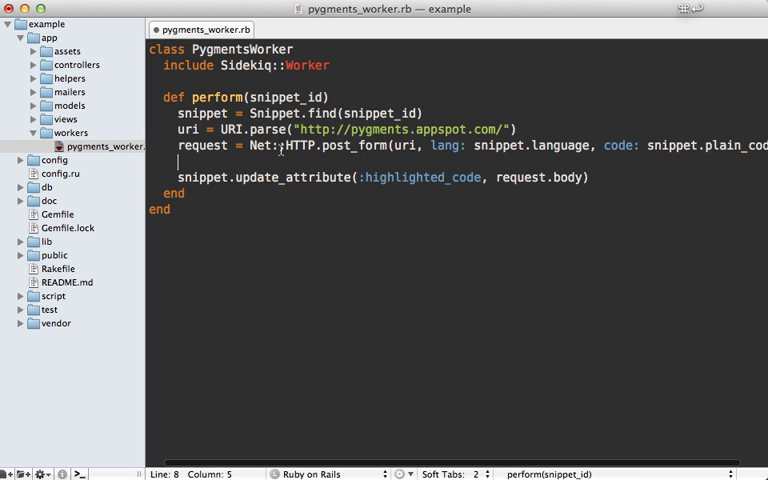
text(raise)
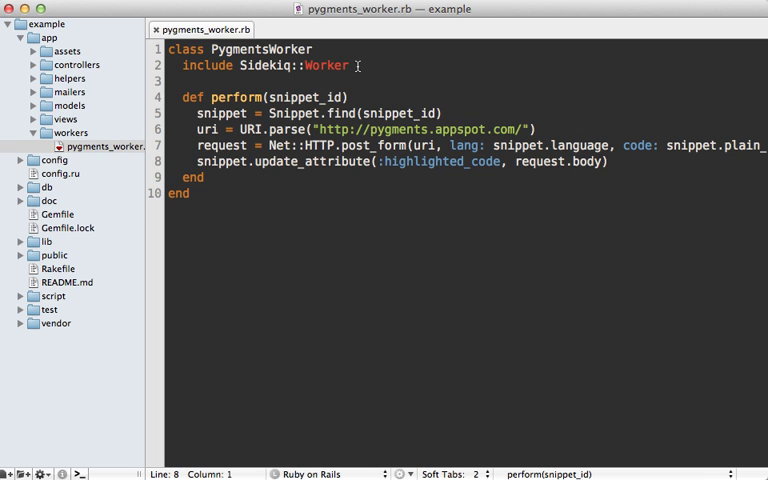
text(sidekiq_options retry: false)
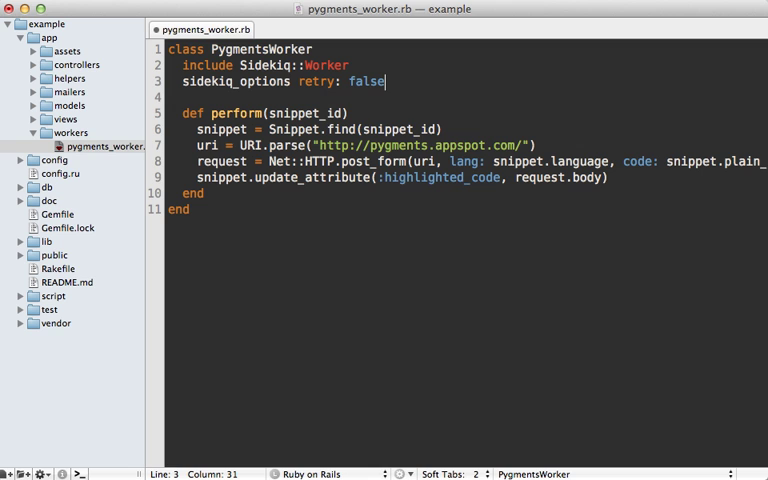
text(#)
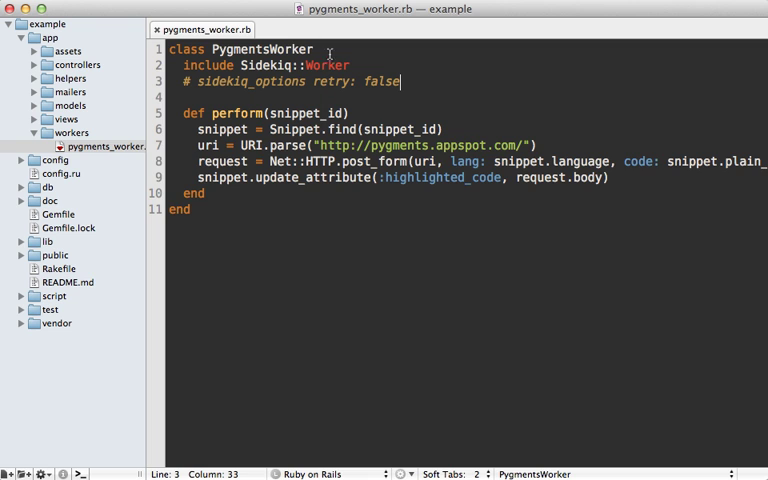
text(@foo)
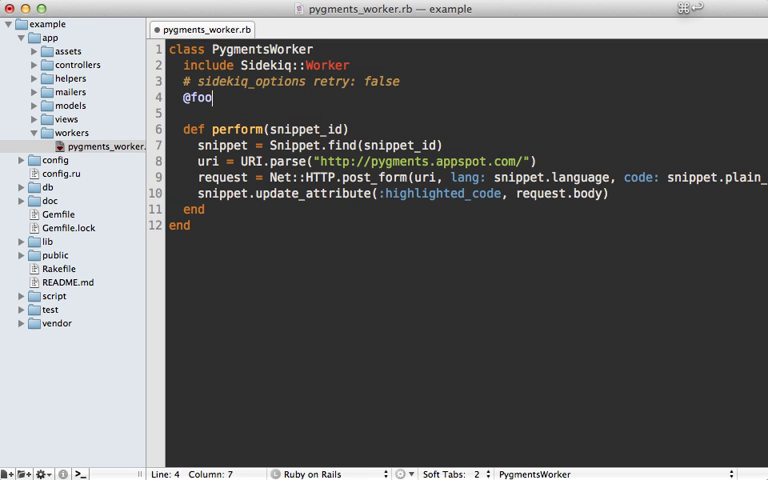
text(= "bar")
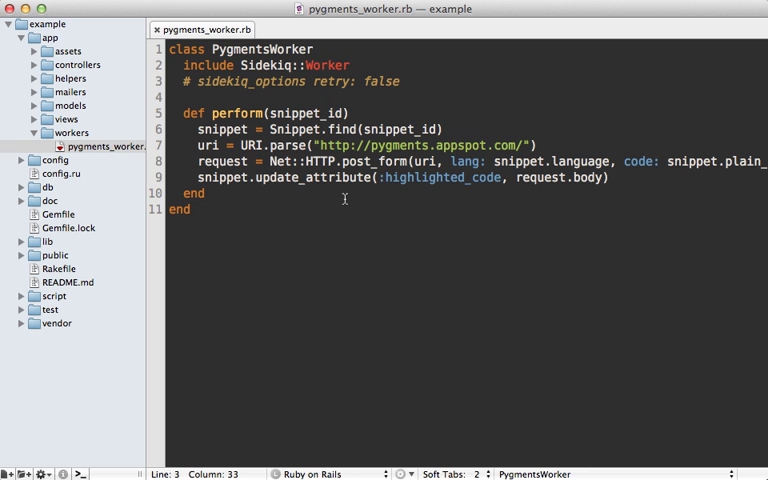
mouse_move(344, 192)
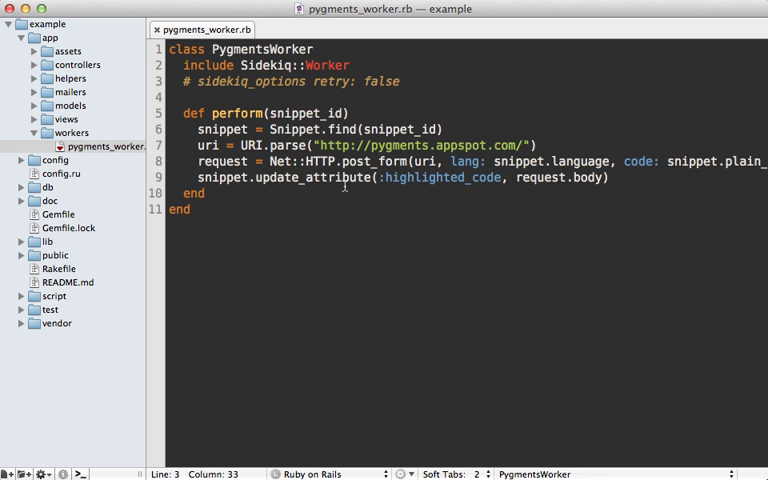
click(73, 199)
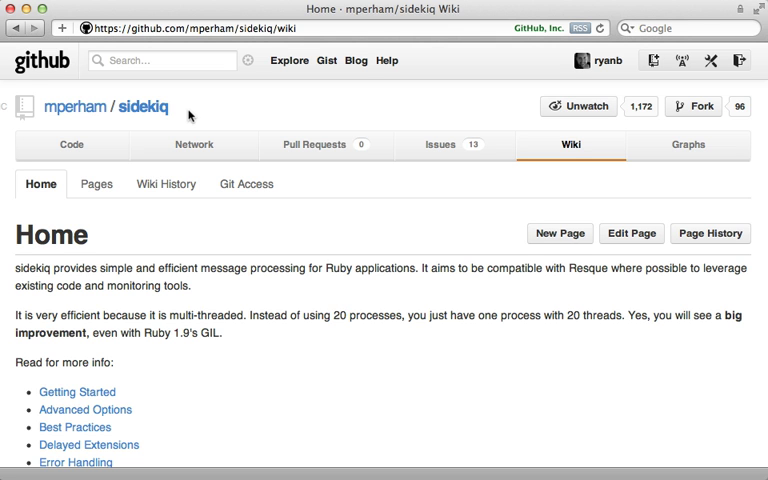
Scroll down the Sidekiq GitHub wiki home page to its list of topic links.
scroll(down, 3)
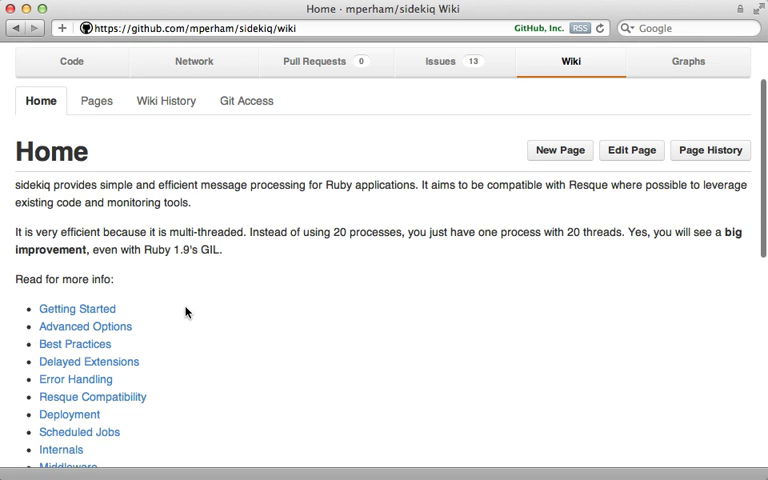
scroll(down, 3)
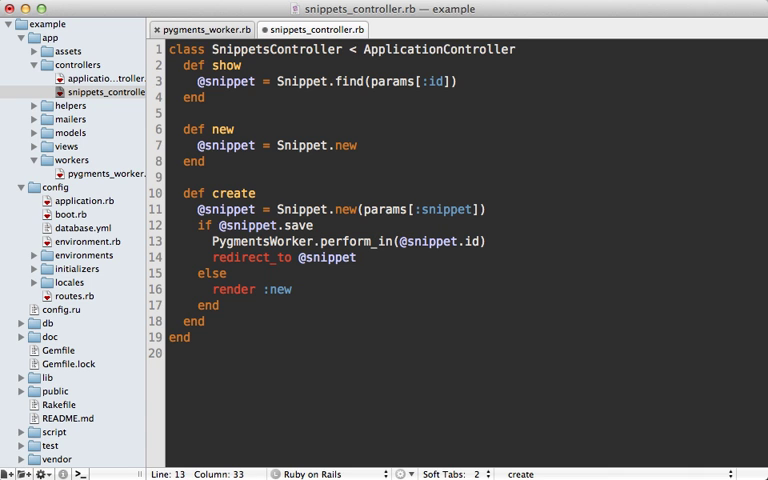
text(1.hour,)
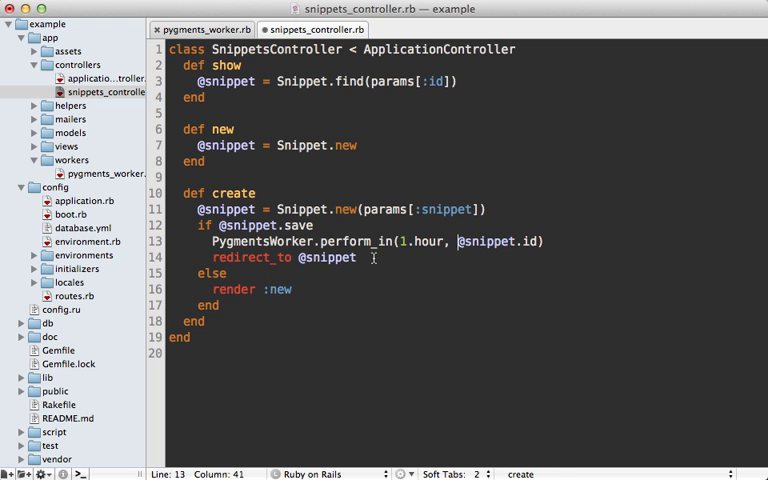
click(200, 29)
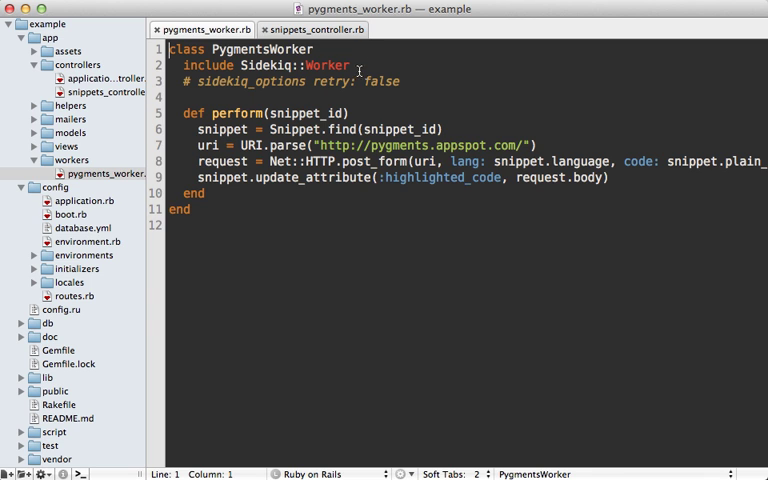
Add sidekiq_options queue: "high" below the include Sidekiq::Worker line.
key(return)
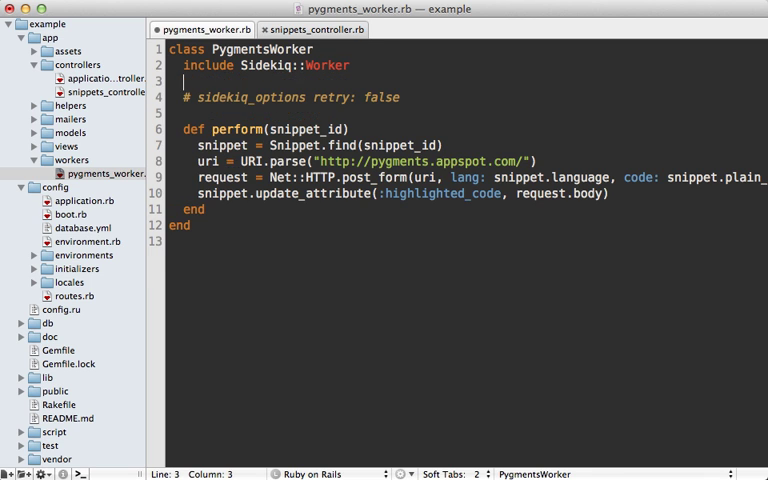
text(sidekiq_options queue: ")
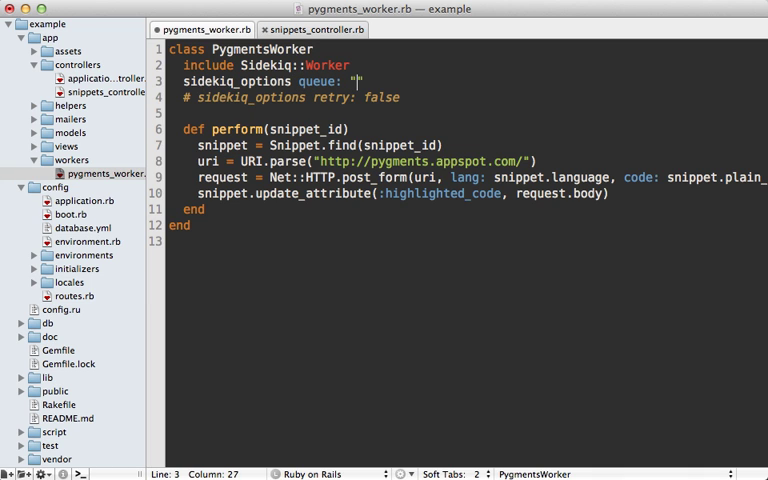
text(high)
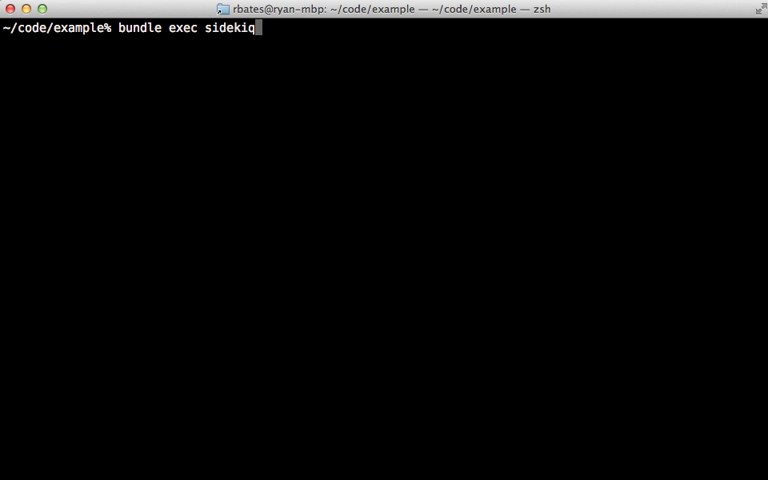
Run bundle exec sidekiq -q high,5 default to process the weighted high and default queues.
text(-)
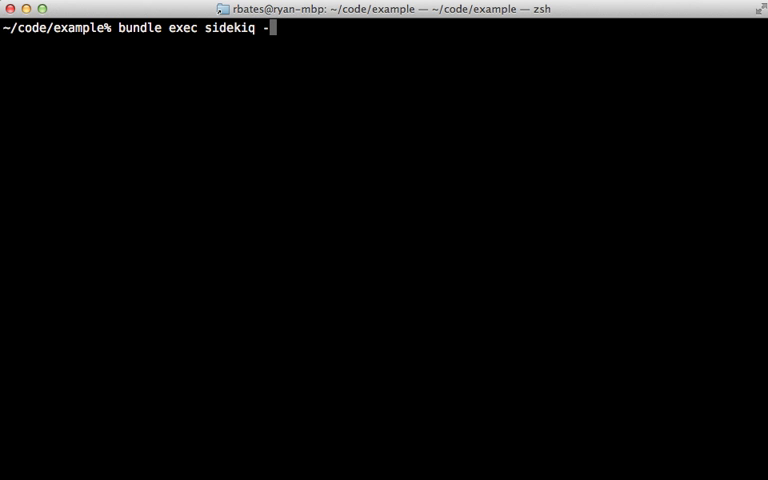
text(q)
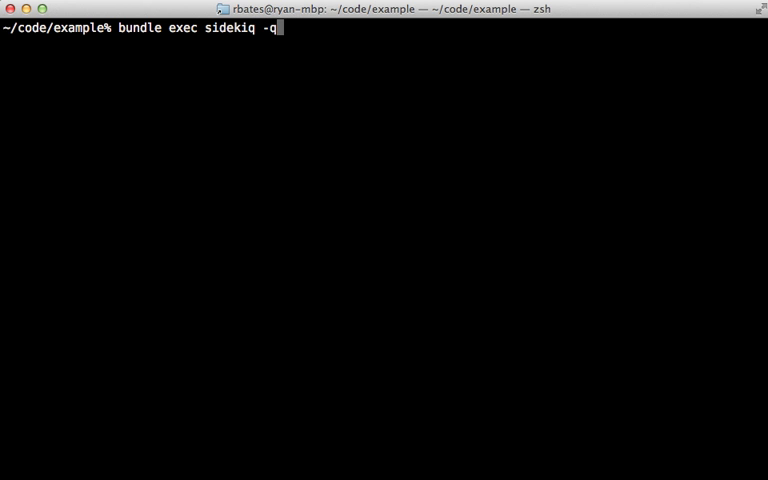
text(high)
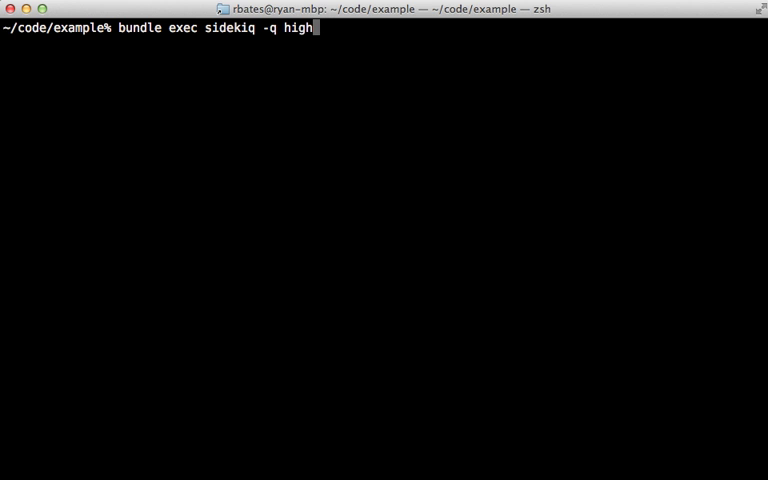
text(,5)
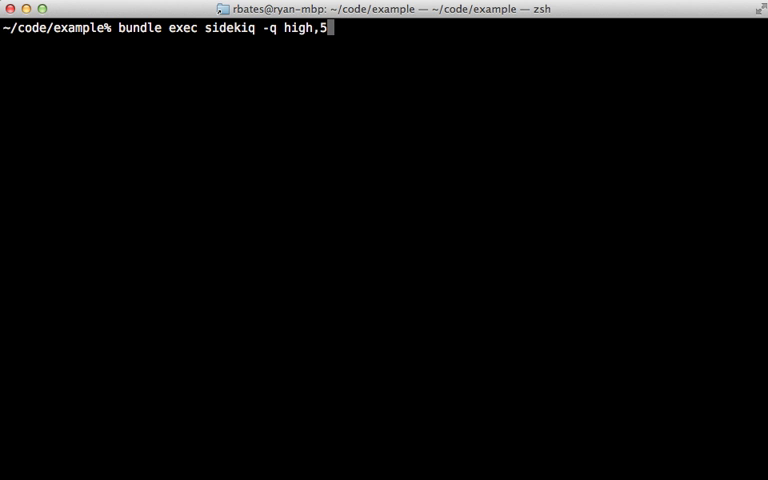
text(d)
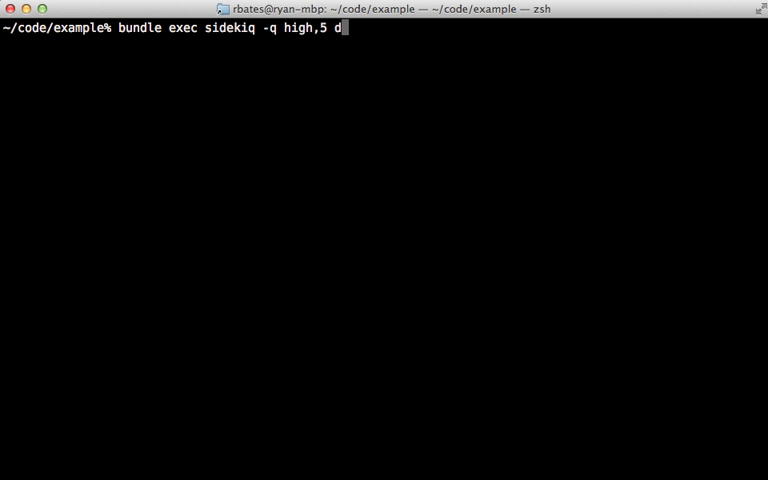
text(efault)
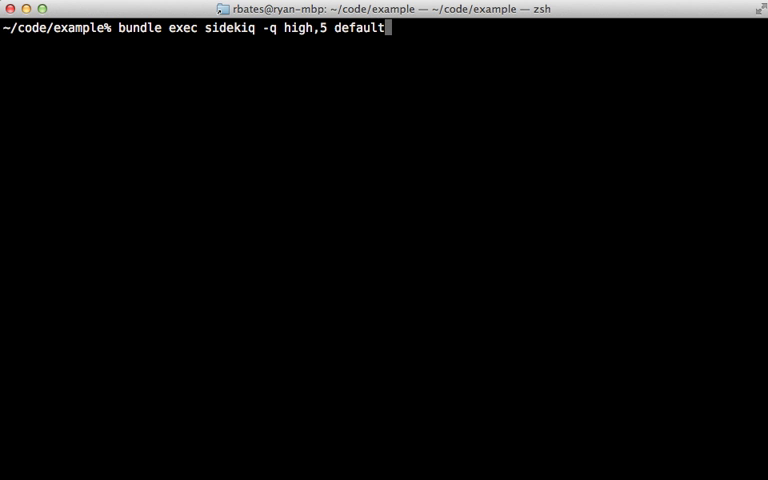
key(Return)
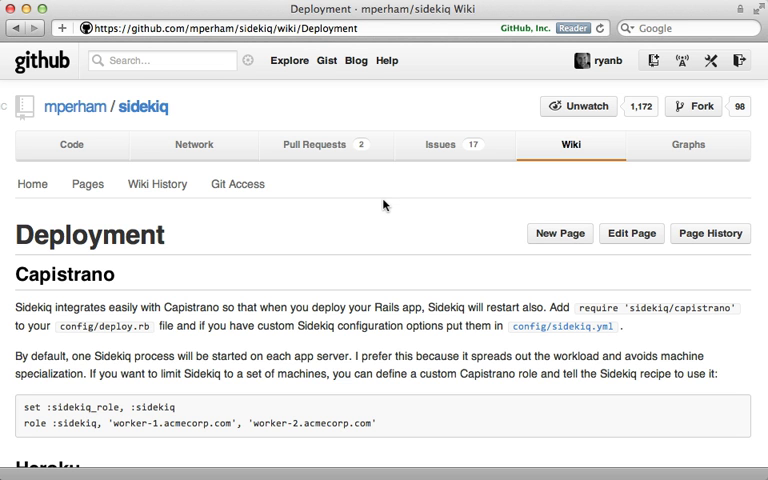
mouse_move(607, 307)
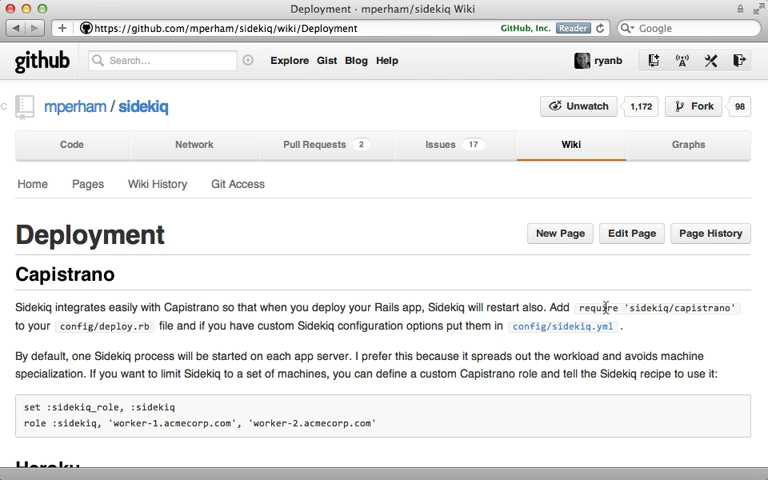
mouse_move(679, 324)
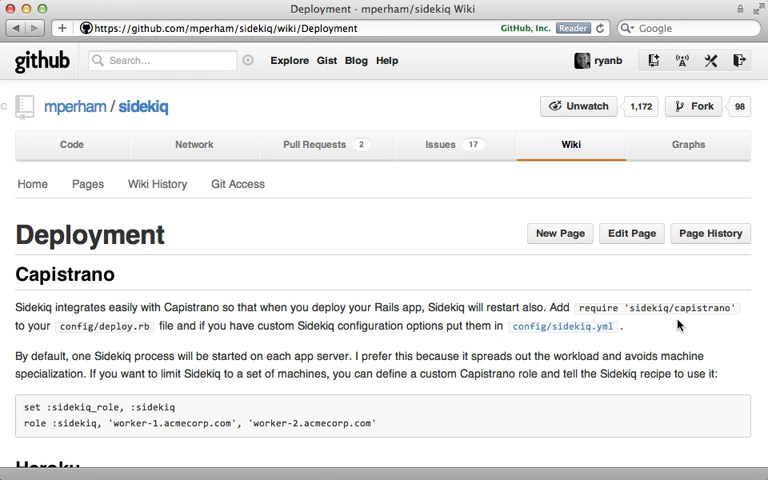
mouse_move(562, 326)
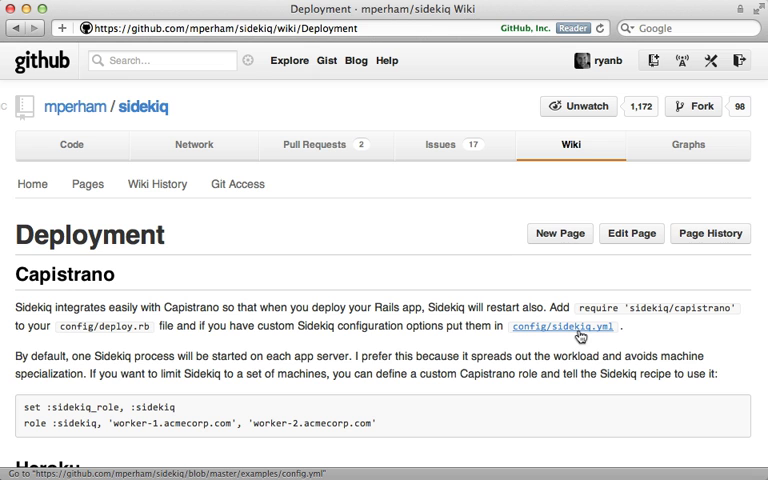
Open the examples/config.yml sample from the Deployment wiki page and read through it.
click(562, 326)
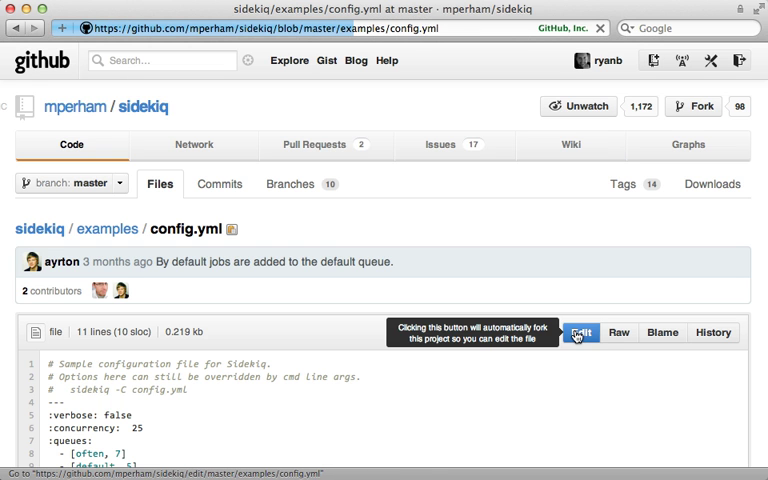
scroll(down, 3)
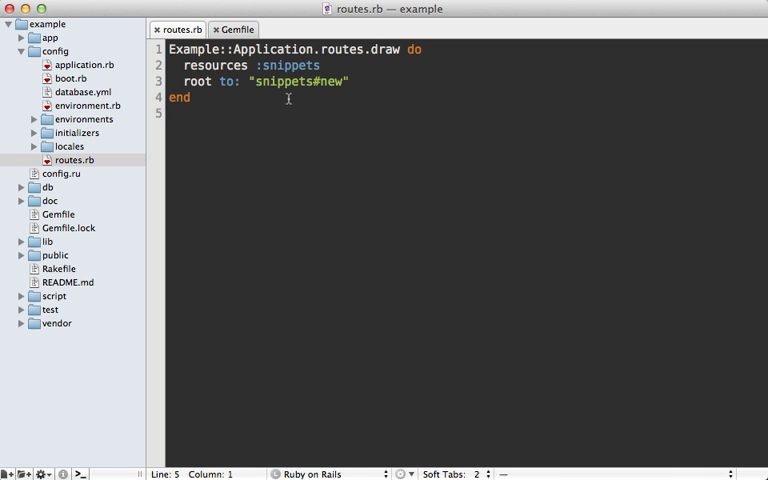
Add mount Sidekiq::Web, at: '/sidekiq' after the root route in routes.rb.
click(352, 81)
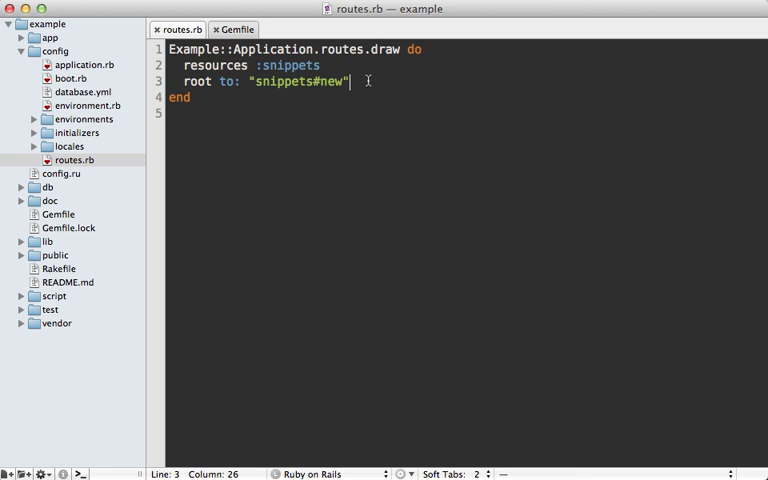
text(mount)
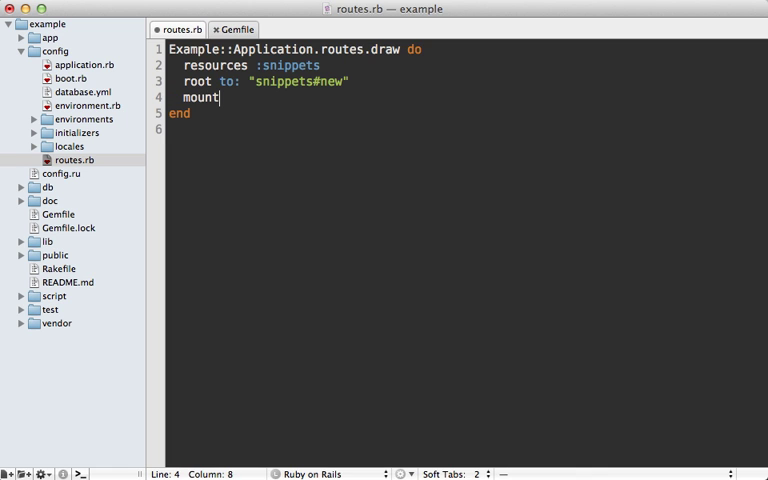
text(Sidekiq)
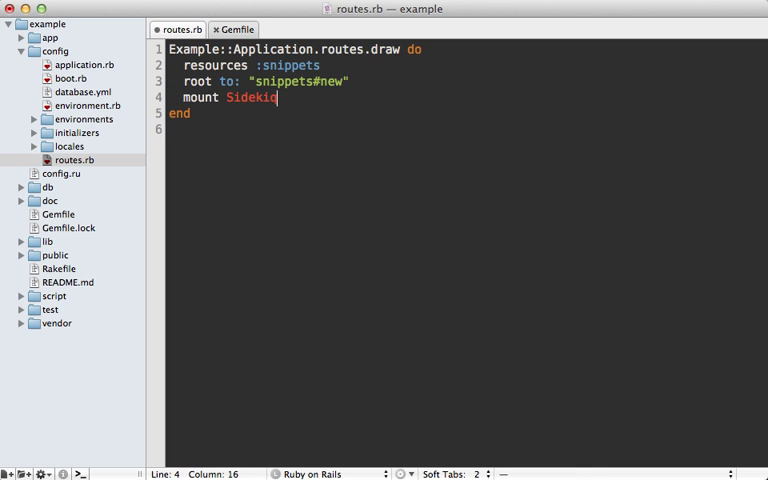
text(::Web,)
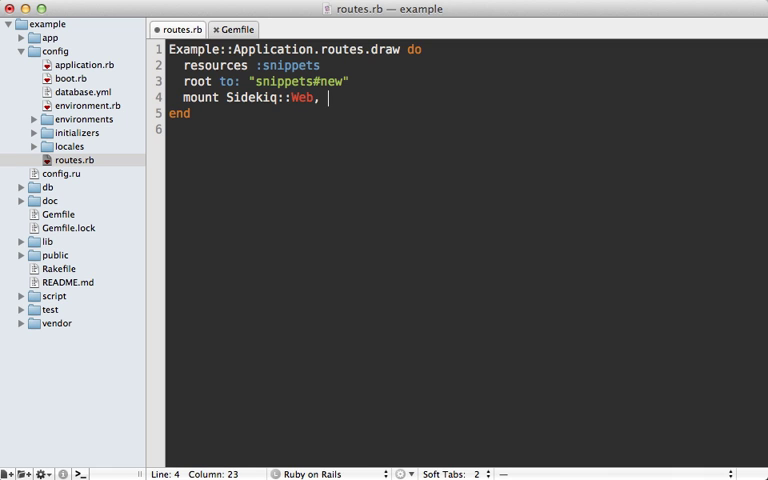
text(at: '/')
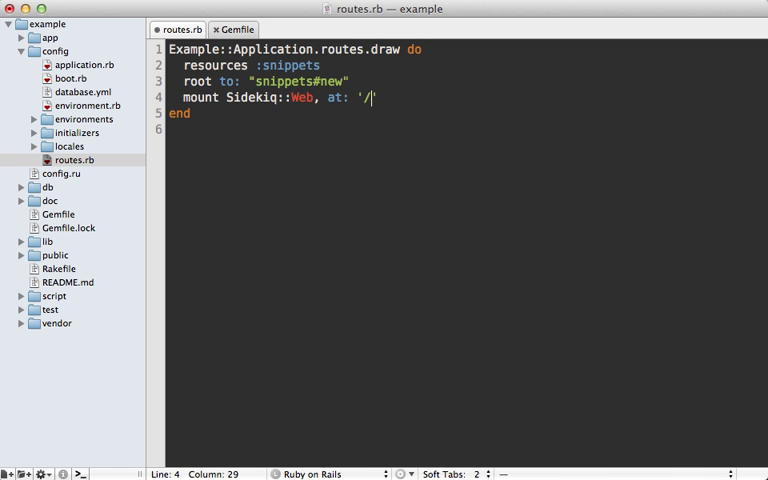
text(sidekiq)
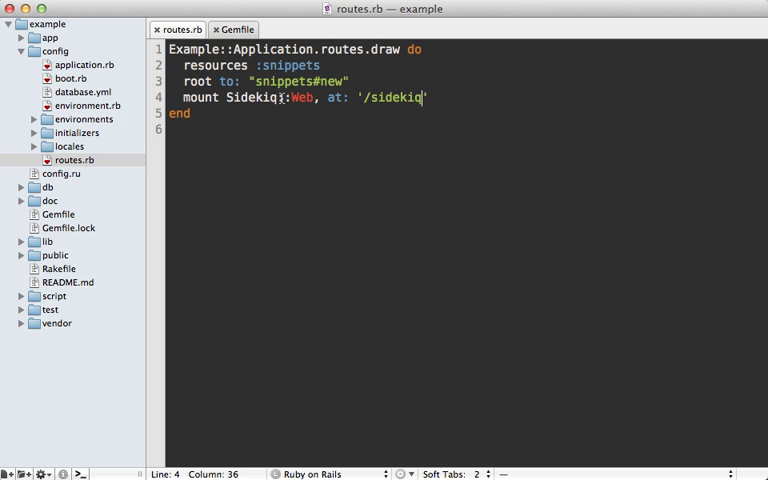
Add require 'sidekiq/web' at the top of routes.rb.
text(require)
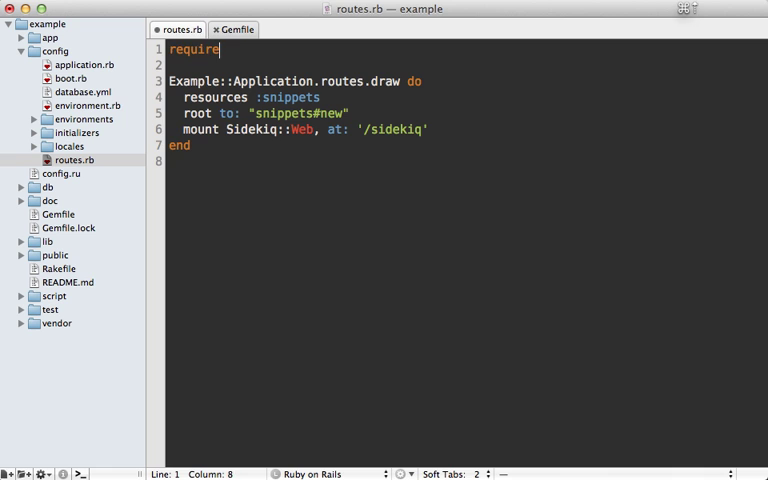
text('sidekiq')
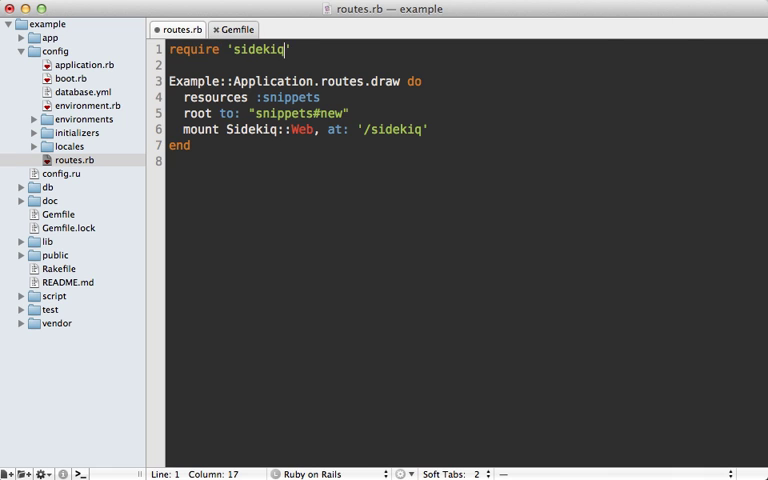
text(/web)
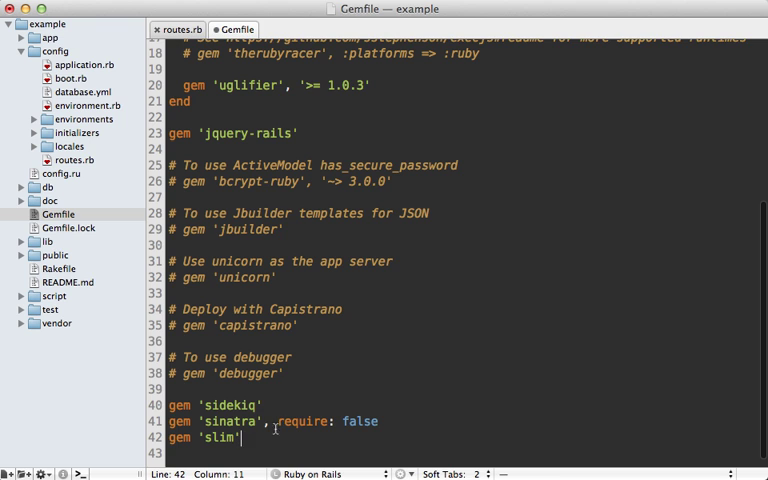
Highlight the sinatra gem's require: false option in the Gemfile, then deselect it.
double_click(360, 421)
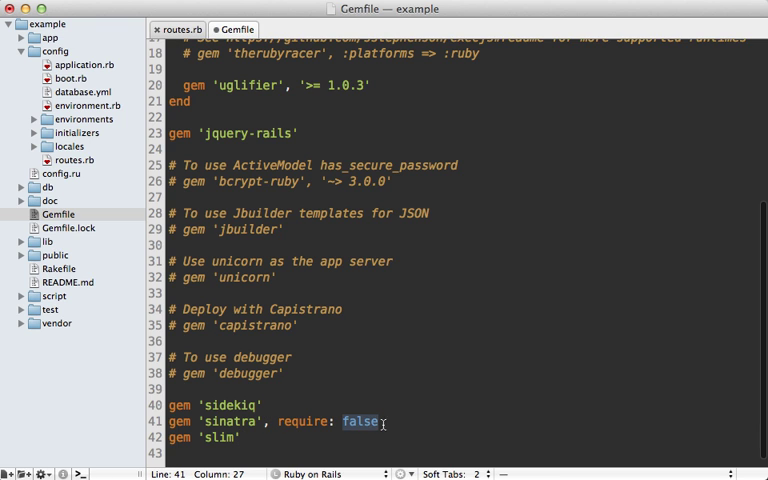
click(378, 421)
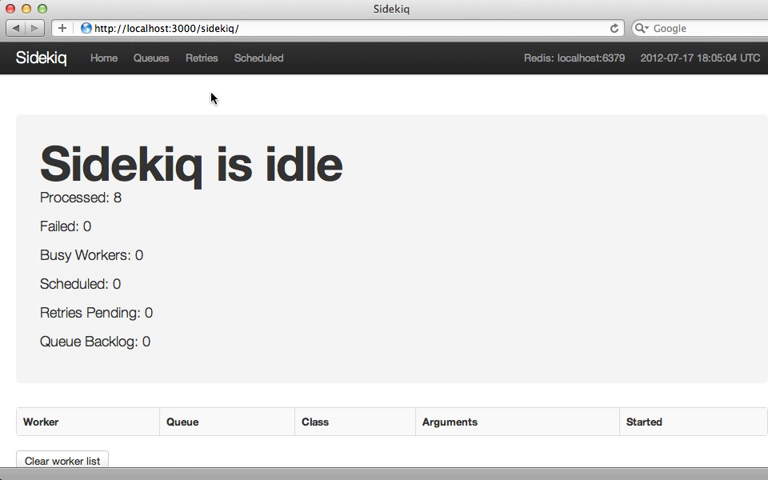
mouse_move(231, 57)
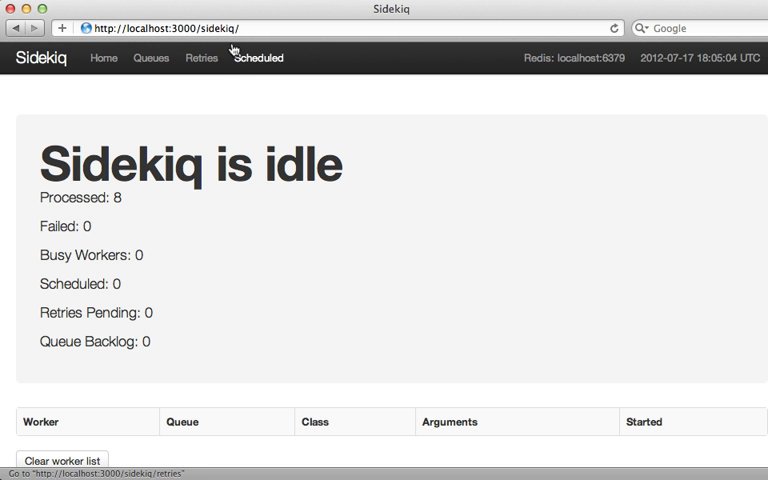
mouse_move(88, 224)
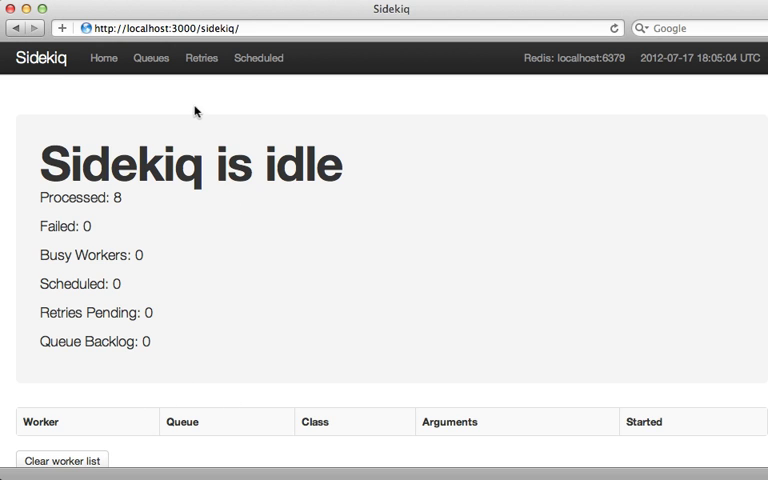
Show the Queues page of the Sidekiq web UI listing the empty high and default queues.
click(151, 57)
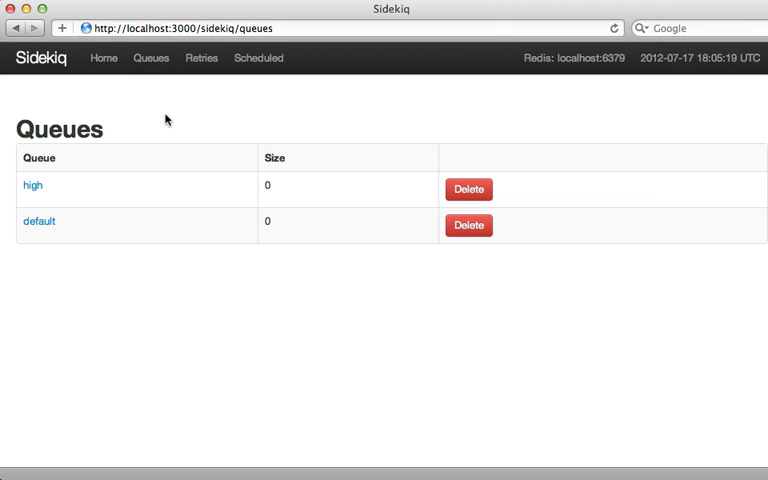
mouse_move(180, 112)
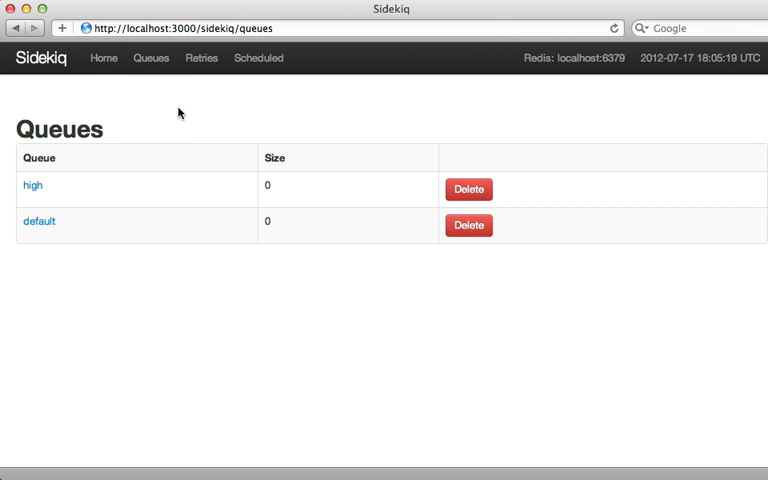
mouse_move(185, 104)
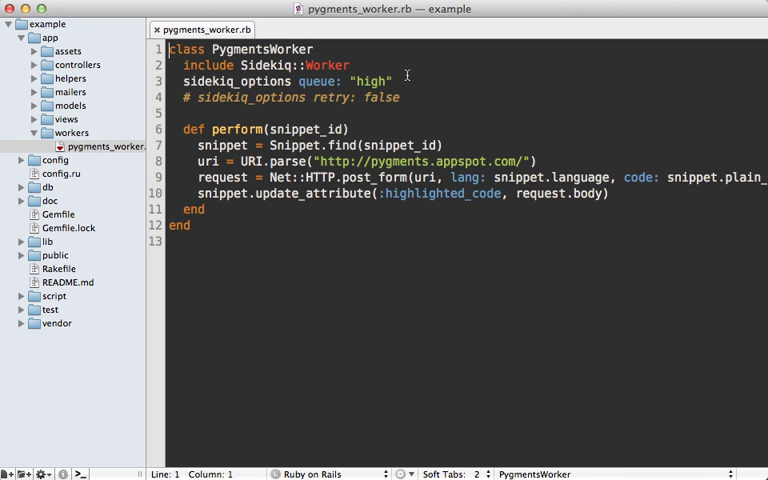
mouse_move(370, 65)
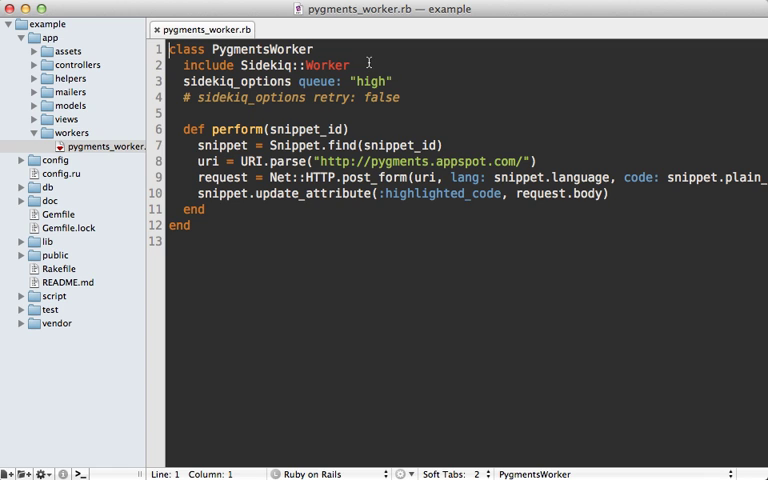
mouse_move(222, 64)
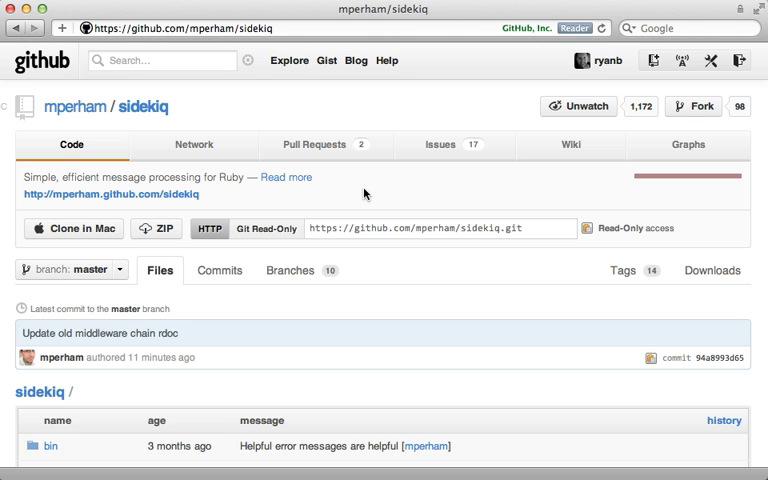
Navigate the sidekiq repository into lib/sidekiq and open worker.rb.
scroll(down, 3)
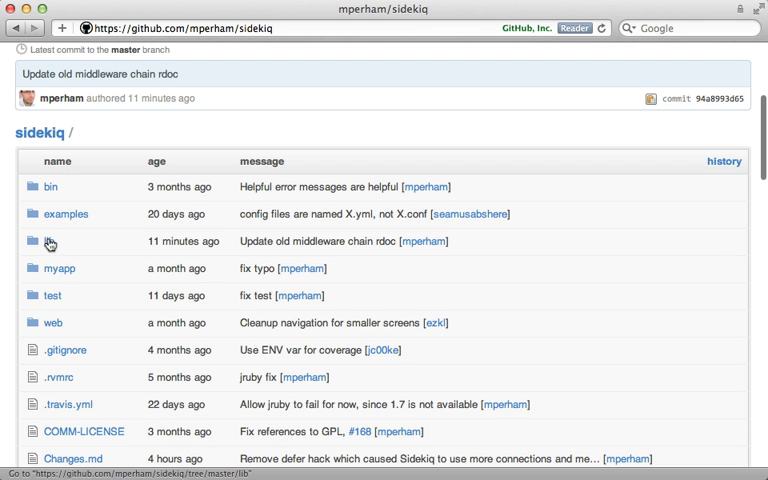
click(52, 241)
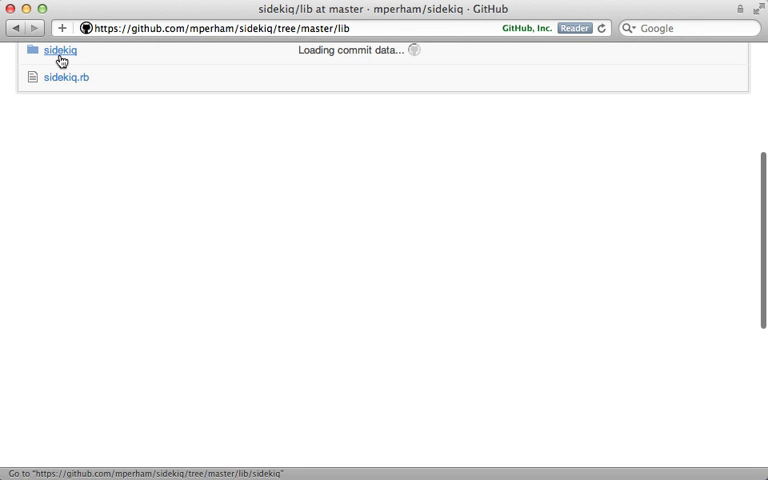
click(59, 50)
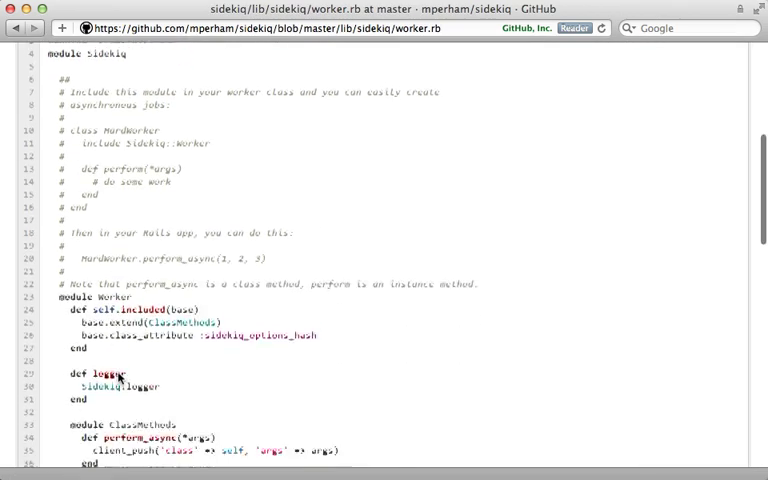
scroll(down, 3)
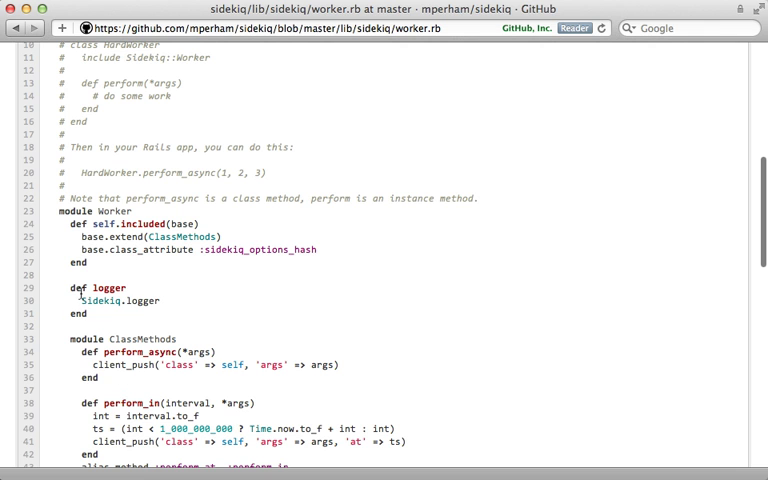
mouse_move(108, 315)
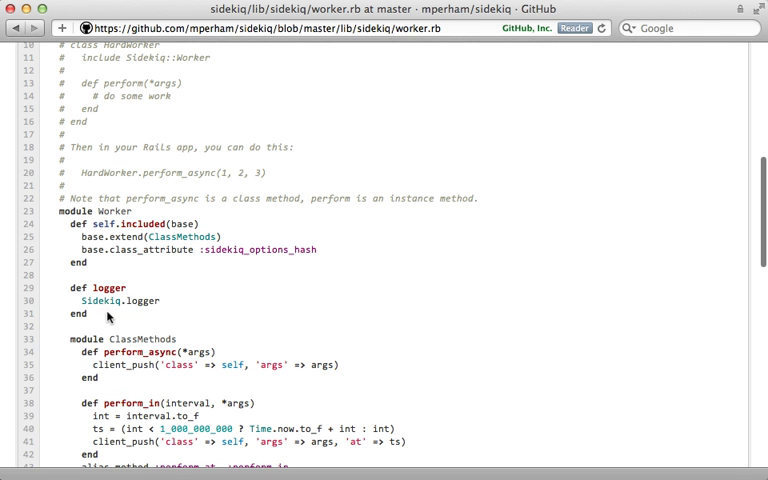
scroll(down, 3)
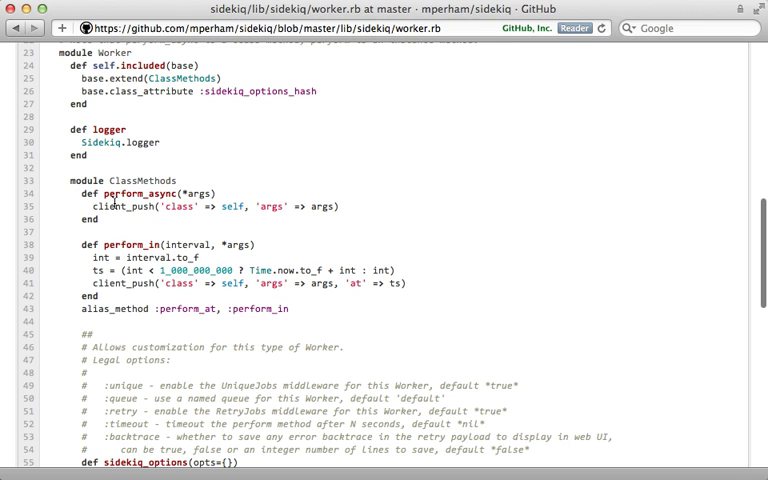
double_click(140, 193)
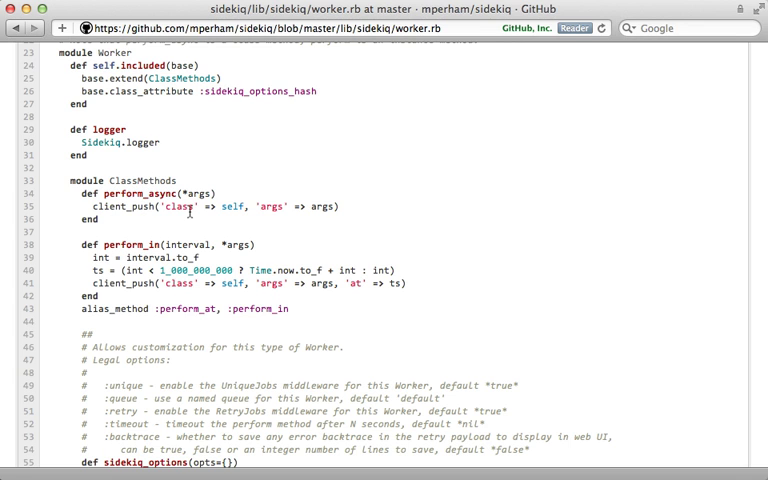
mouse_move(253, 222)
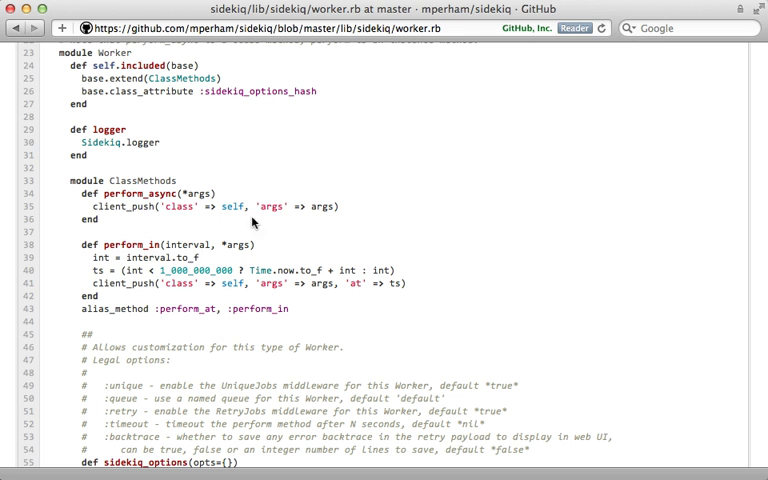
Read down worker.rb to the sidekiq_options and get_sidekiq_options methods.
scroll(down, 3)
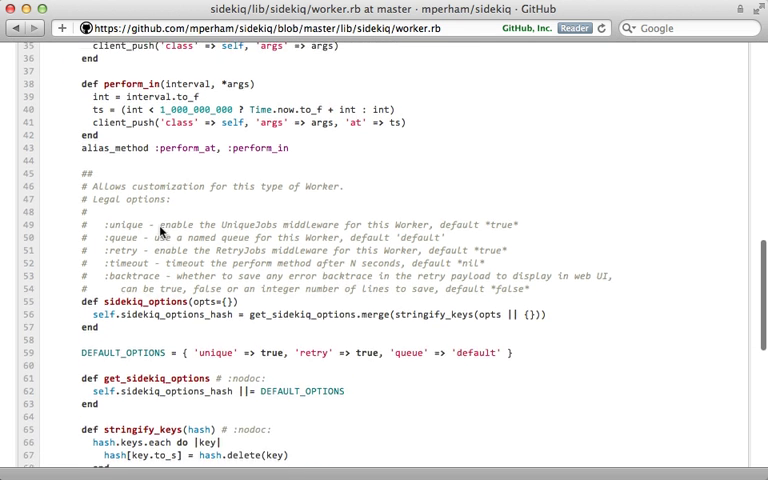
scroll(down, 3)
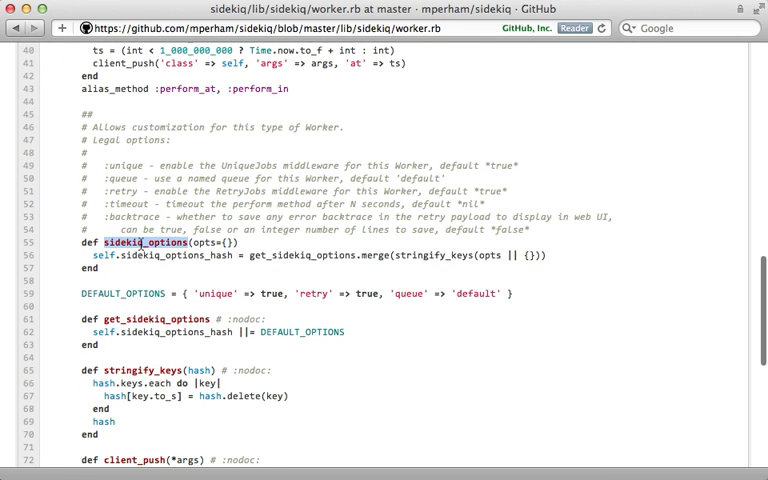
mouse_move(137, 214)
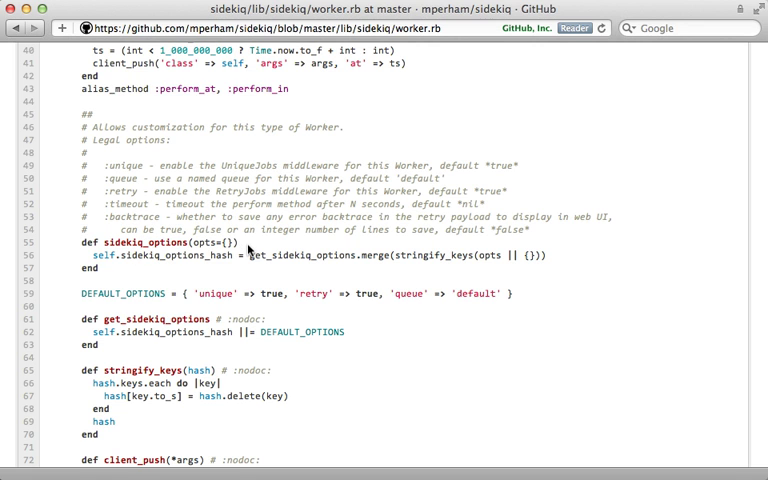
Go back to lib/sidekiq and navigate into the middleware/server folder.
click(16, 27)
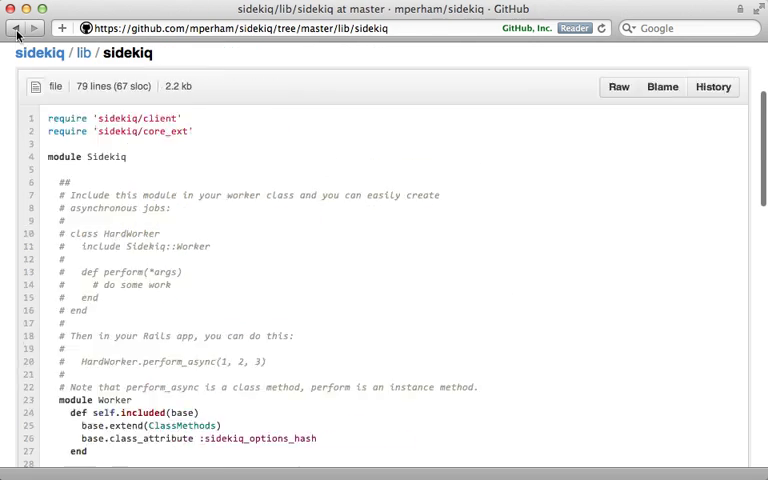
click(16, 28)
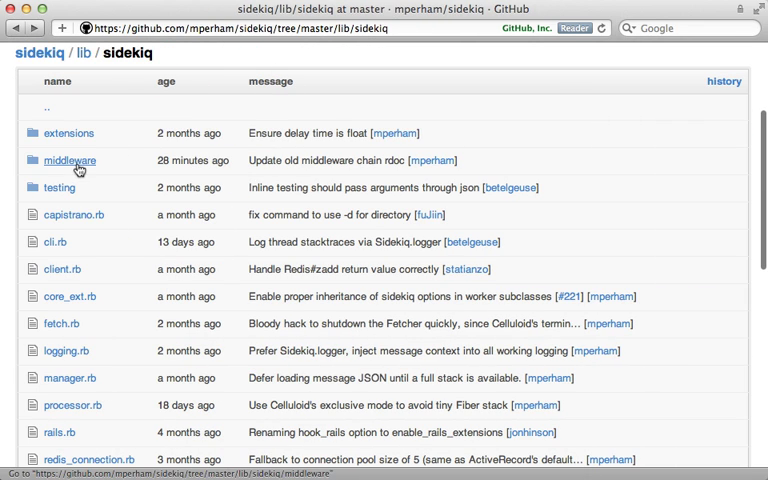
click(69, 160)
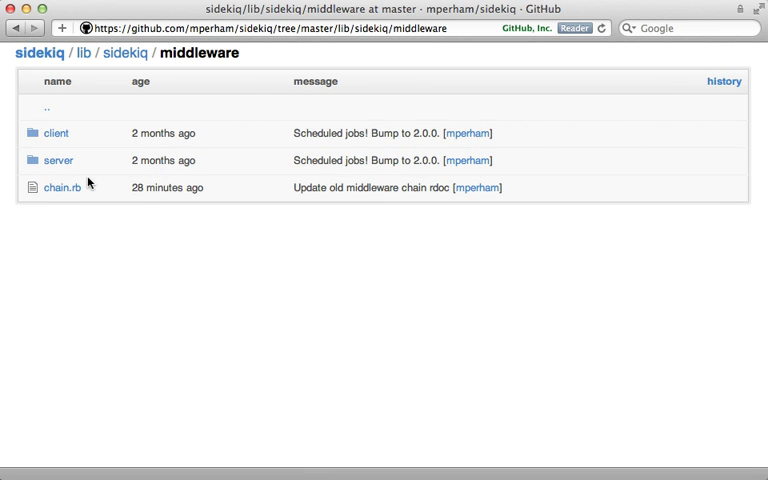
mouse_move(55, 133)
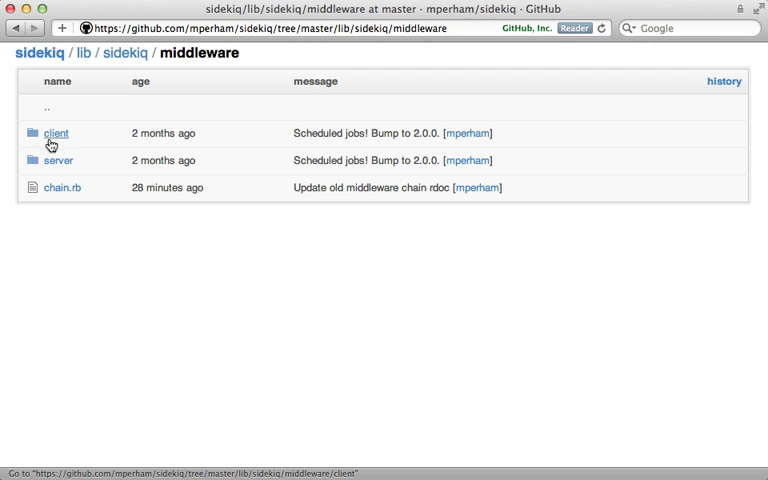
mouse_move(78, 148)
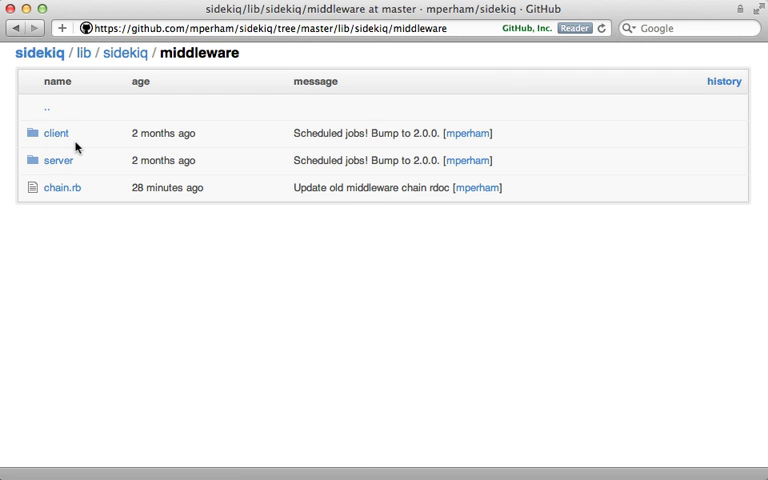
mouse_move(57, 161)
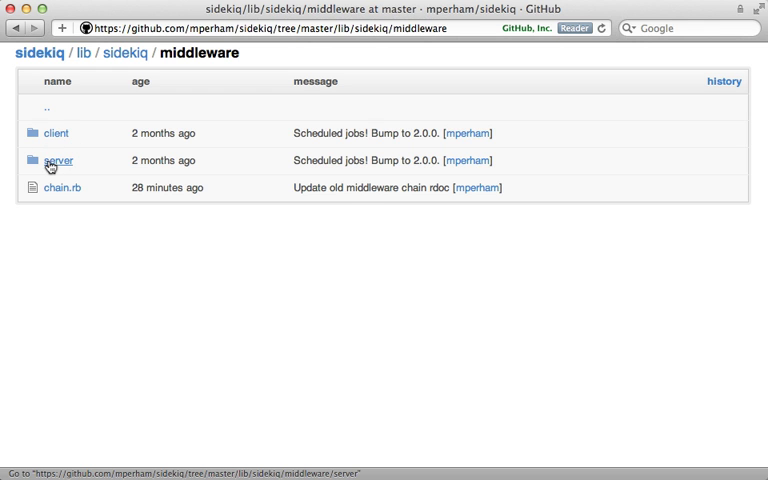
click(59, 160)
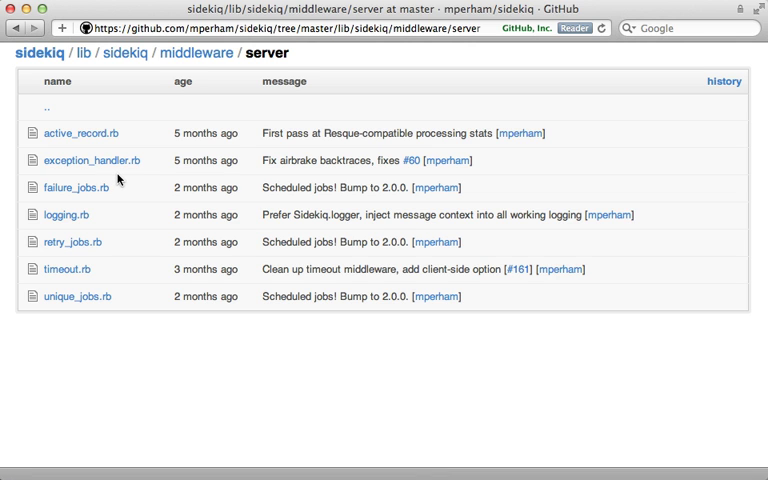
mouse_move(68, 242)
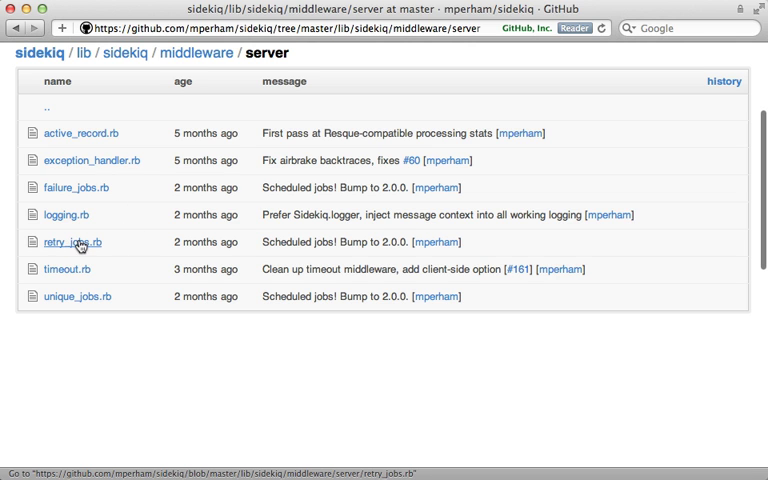
mouse_move(92, 161)
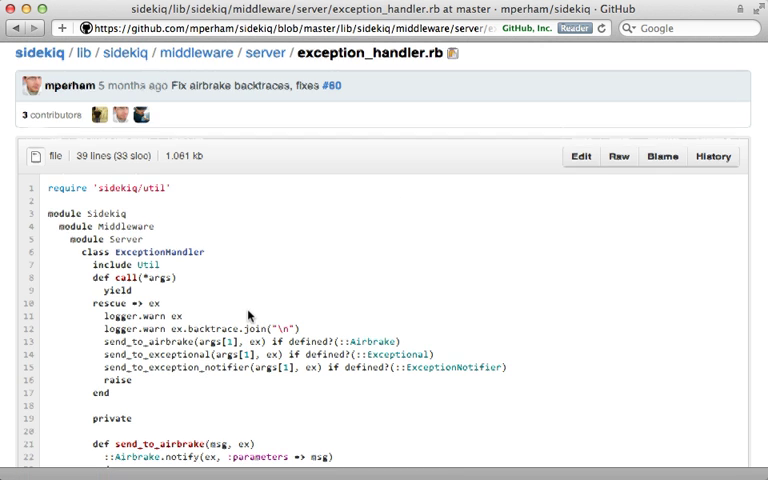
Read through exception_handler.rb's call method and its error-notifier forwarding.
scroll(down, 3)
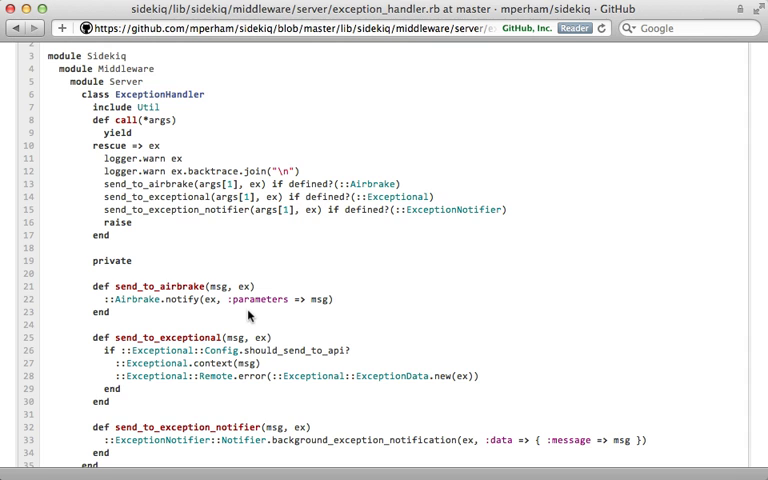
mouse_move(418, 200)
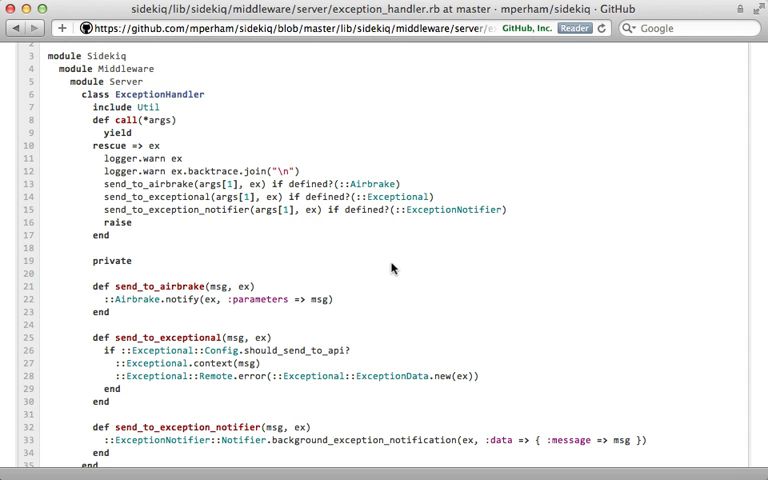
scroll(down, 3)
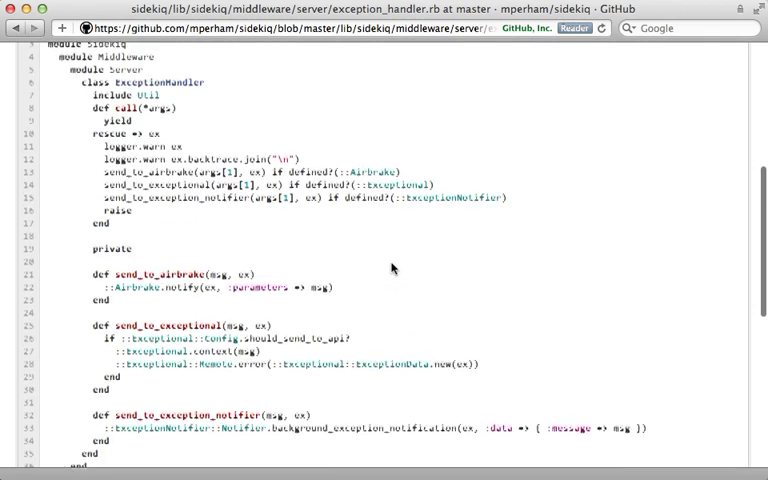
scroll(up, 3)
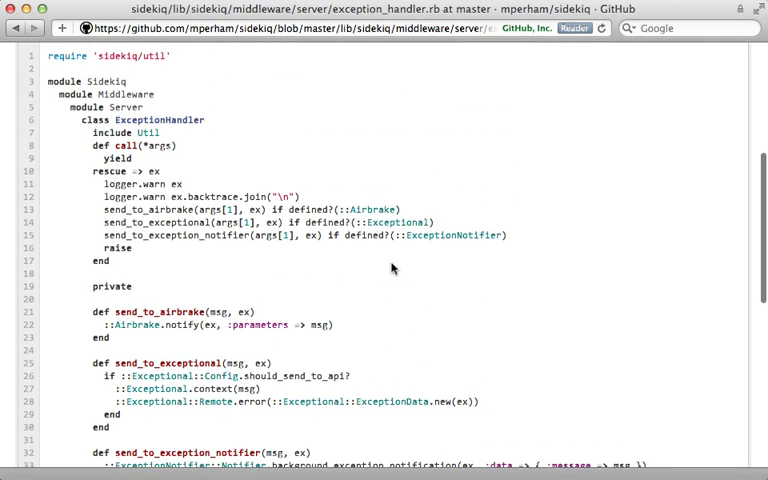
mouse_move(330, 218)
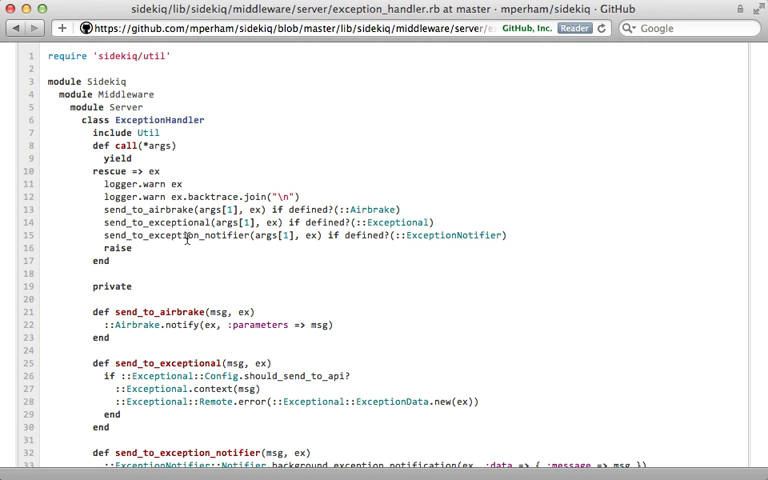
mouse_move(315, 259)
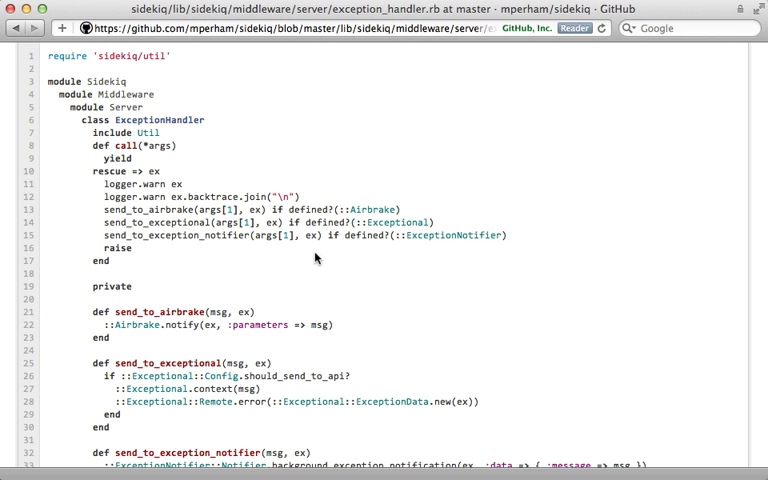
mouse_move(265, 189)
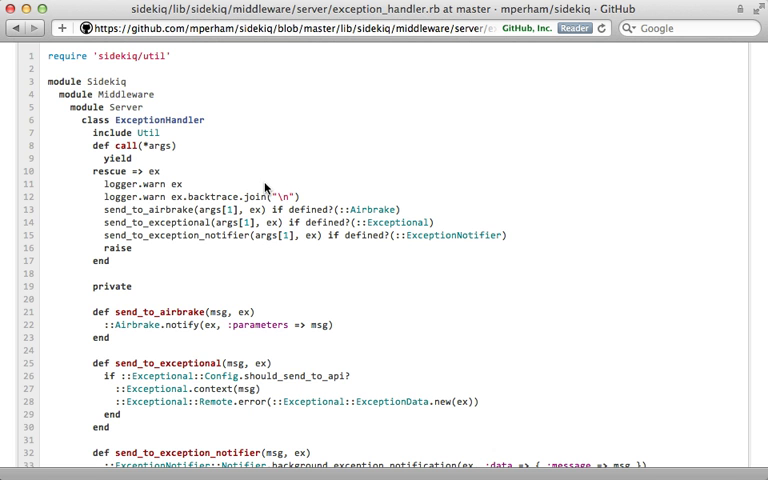
scroll(up, 3)
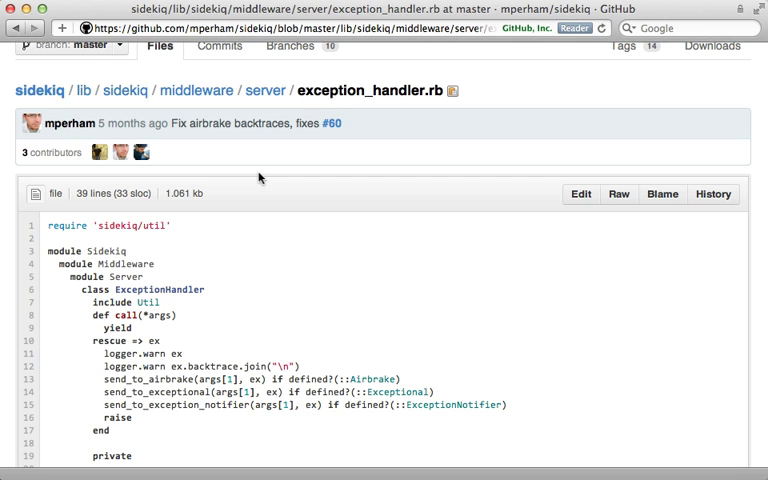
mouse_move(126, 90)
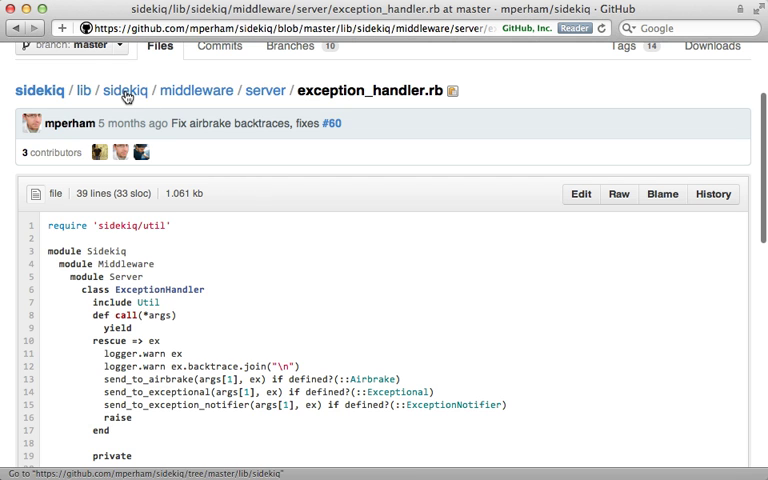
Open processor.rb from lib/sidekiq, review default_middleware and process, then go to the Sidekiq project homepage.
click(124, 90)
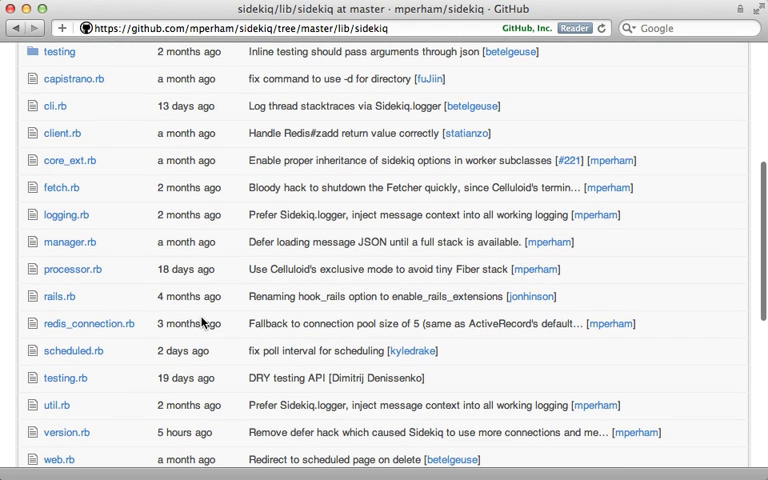
click(72, 268)
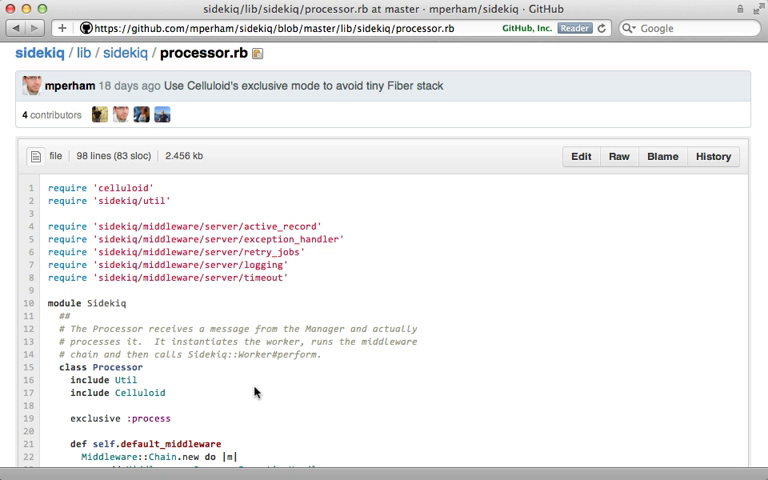
scroll(down, 3)
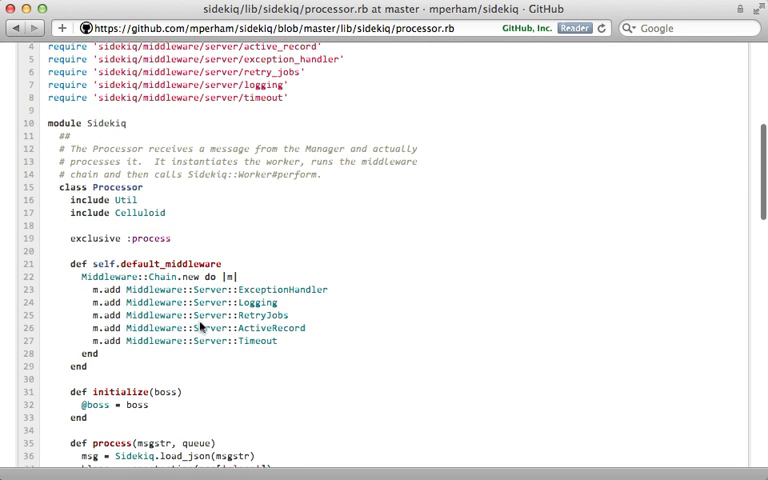
scroll(down, 3)
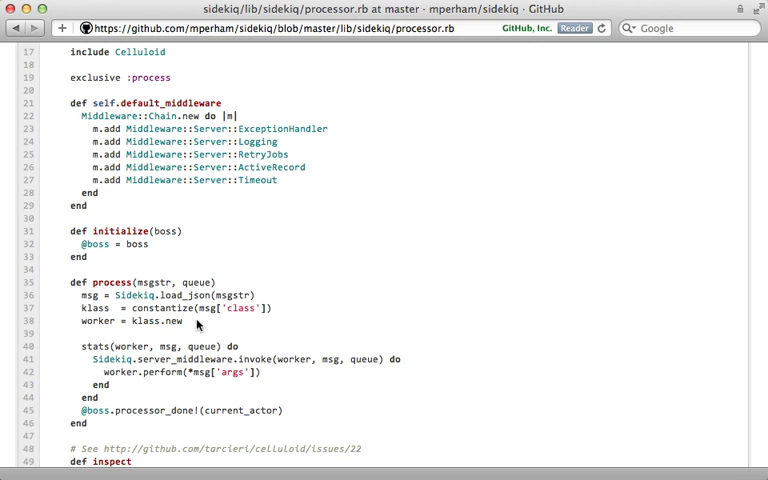
scroll(up, 3)
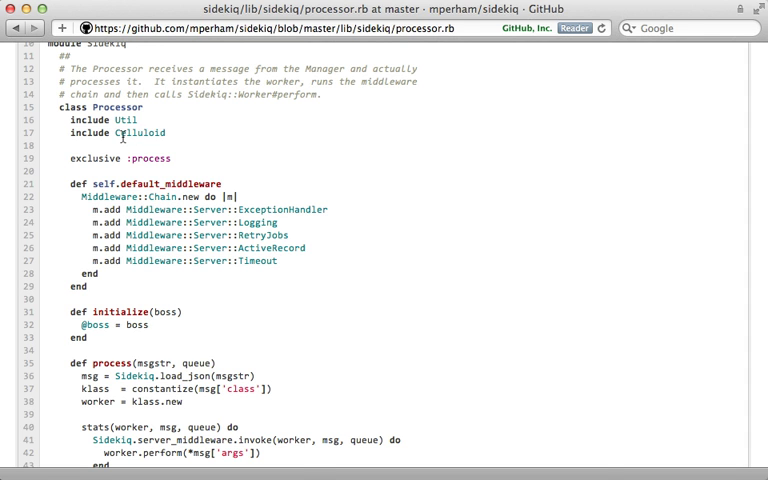
click(144, 133)
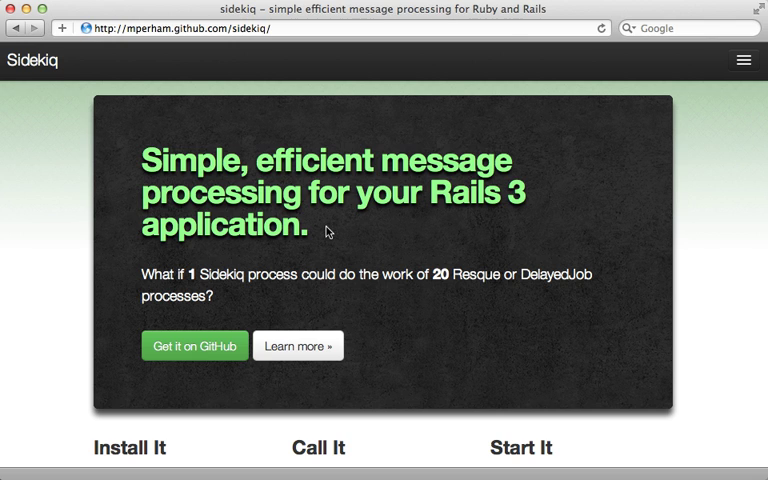
mouse_move(278, 291)
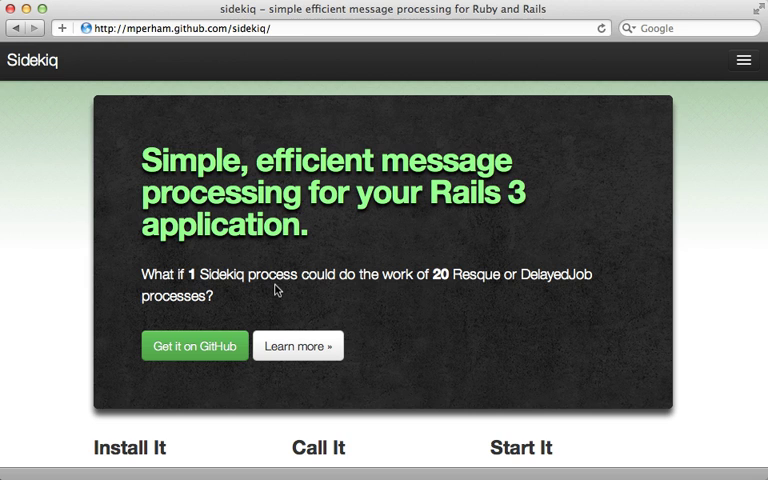
mouse_move(447, 295)
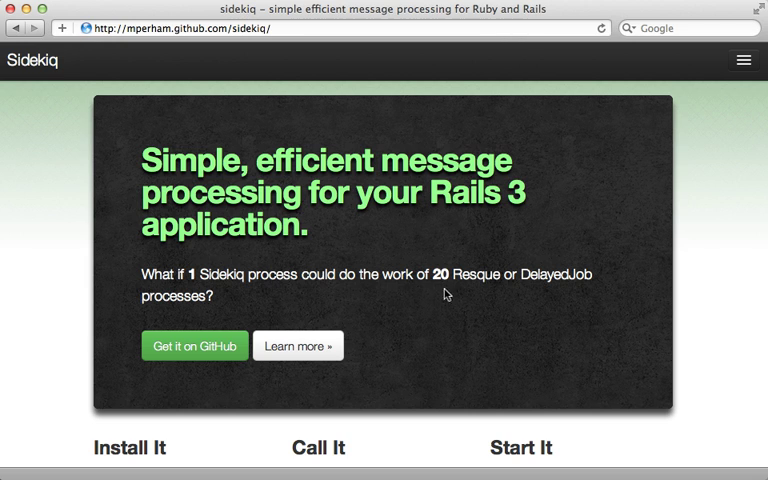
mouse_move(485, 293)
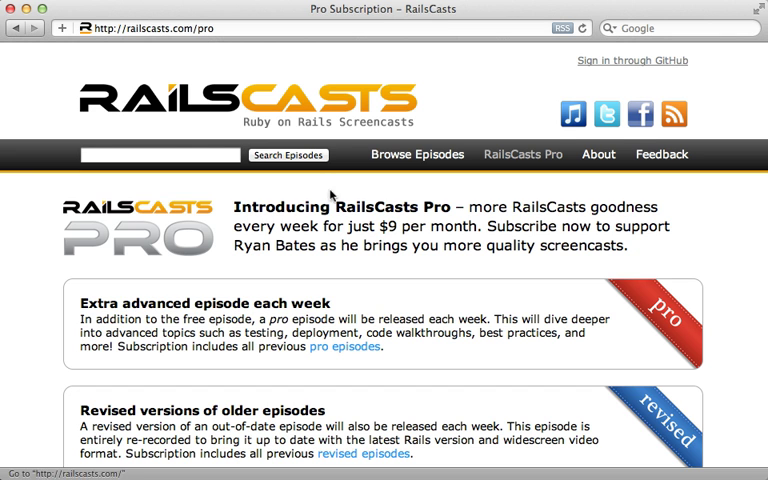
Scroll the RailsCasts Pro page down to its $9-per-month subscription offer.
scroll(down, 3)
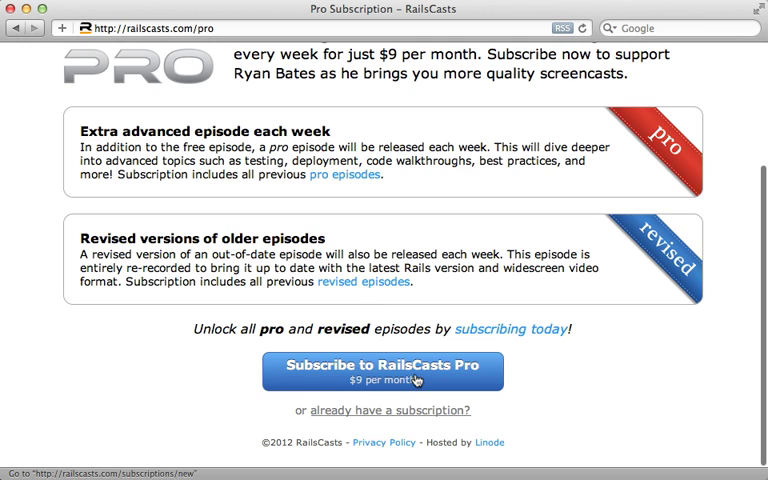